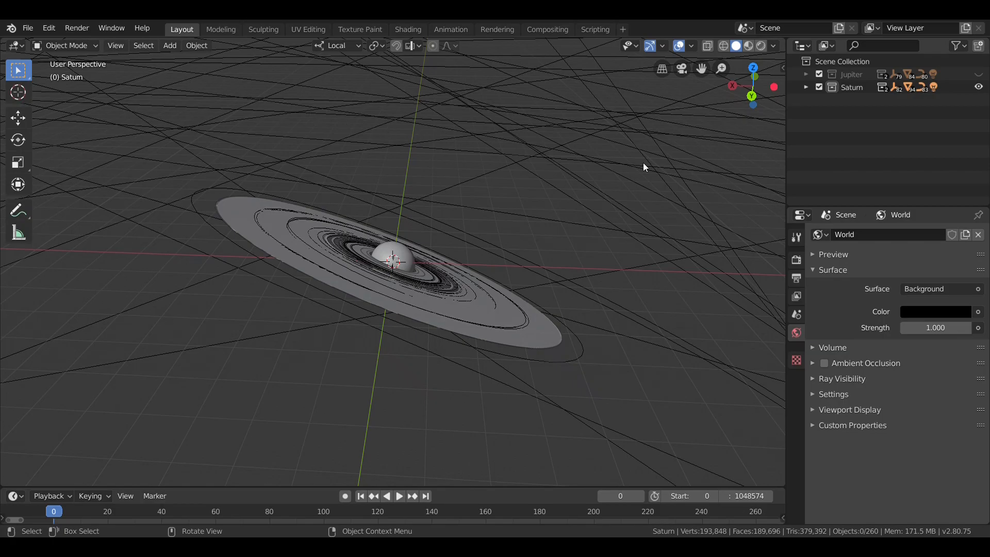
pyautogui.moveTo(634, 178)
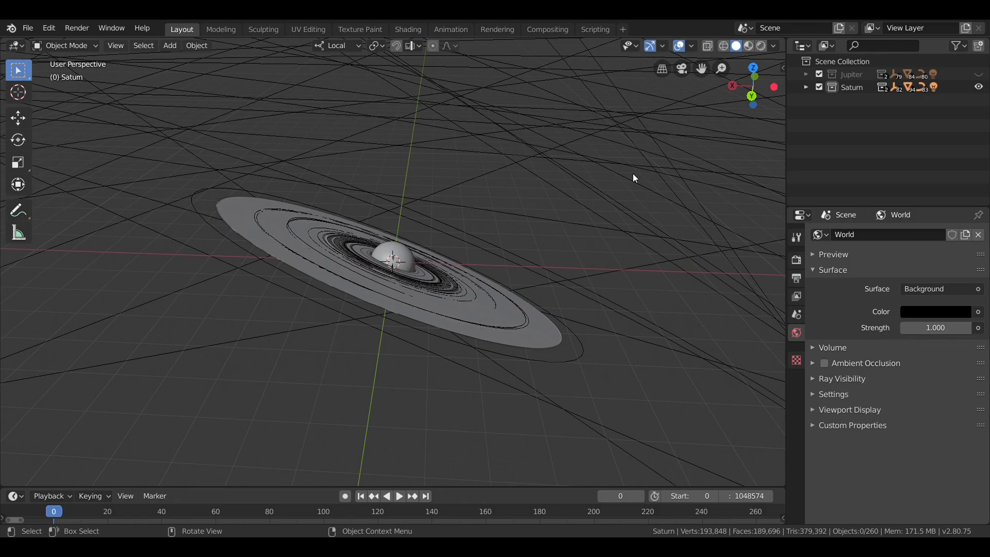
pyautogui.moveTo(511, 203)
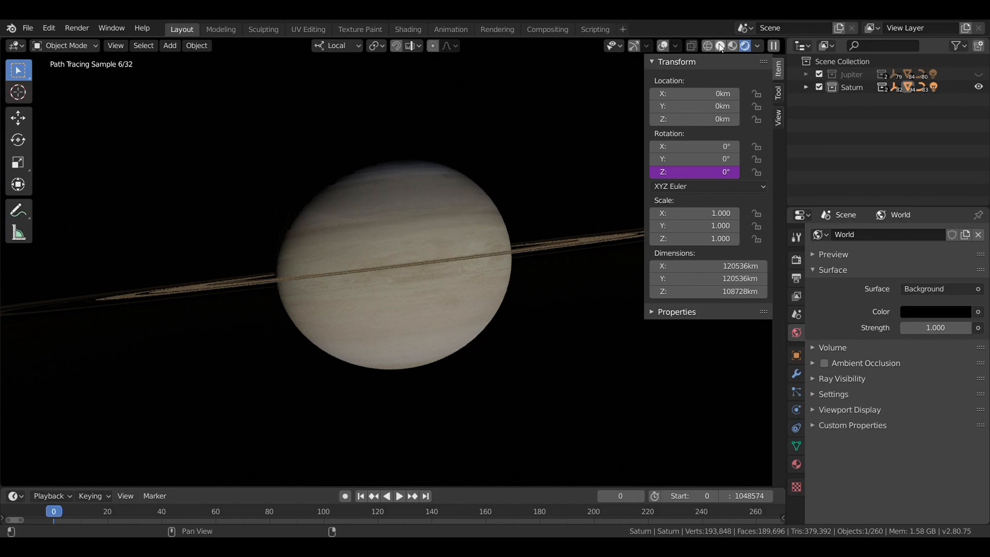
# Switch the viewport back to Solid shading so Saturn and its rings show as grey shapes
pyautogui.click(723, 45)
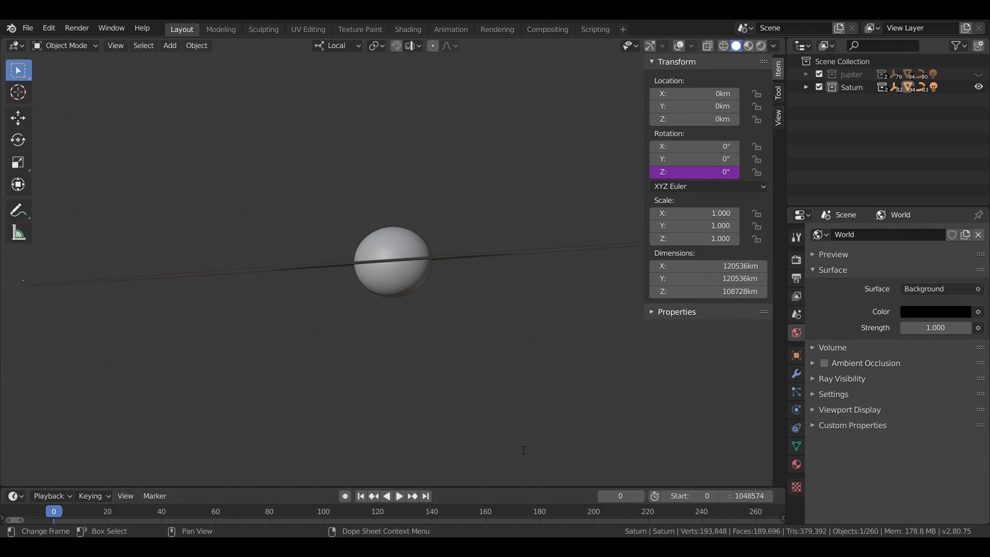
pyautogui.moveTo(448, 374)
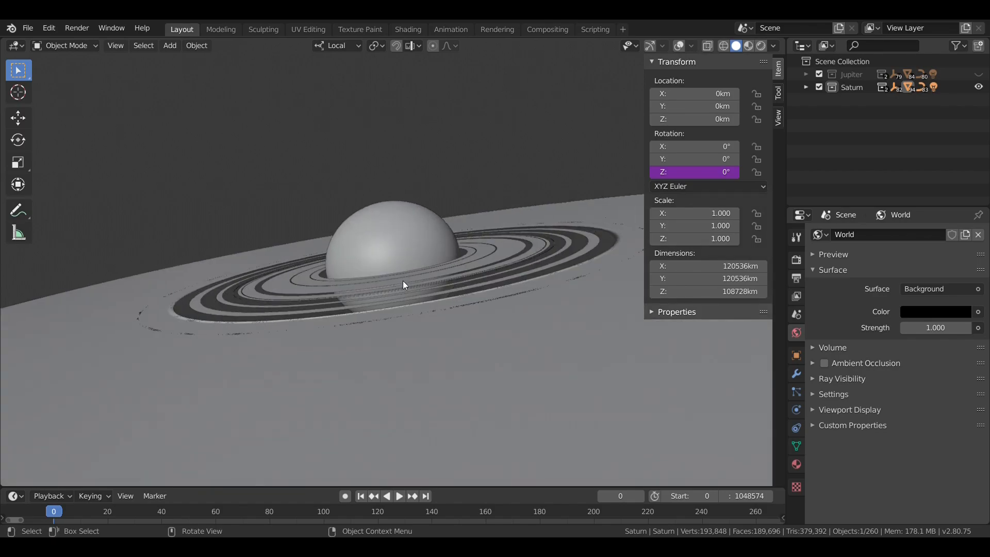
pyautogui.moveTo(470, 423)
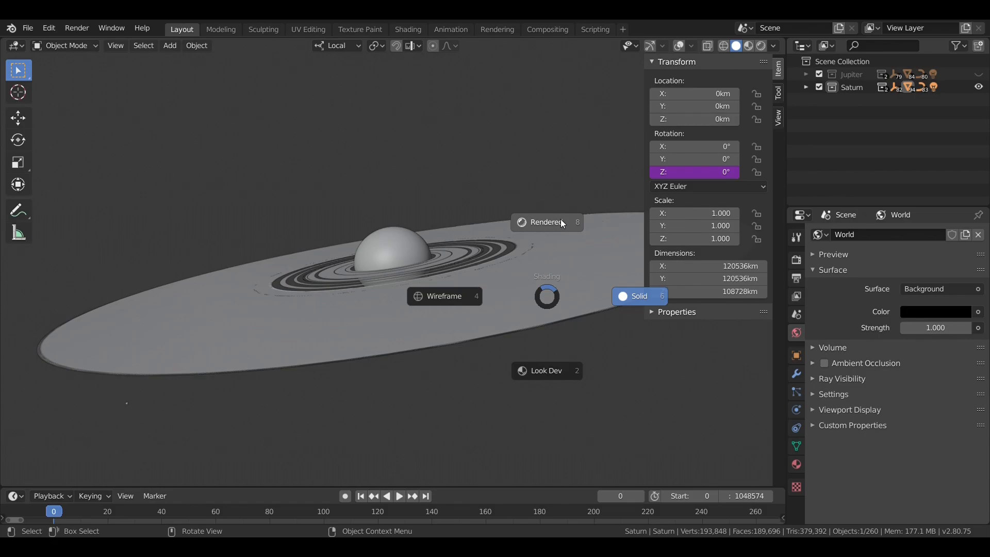
pyautogui.click(543, 222)
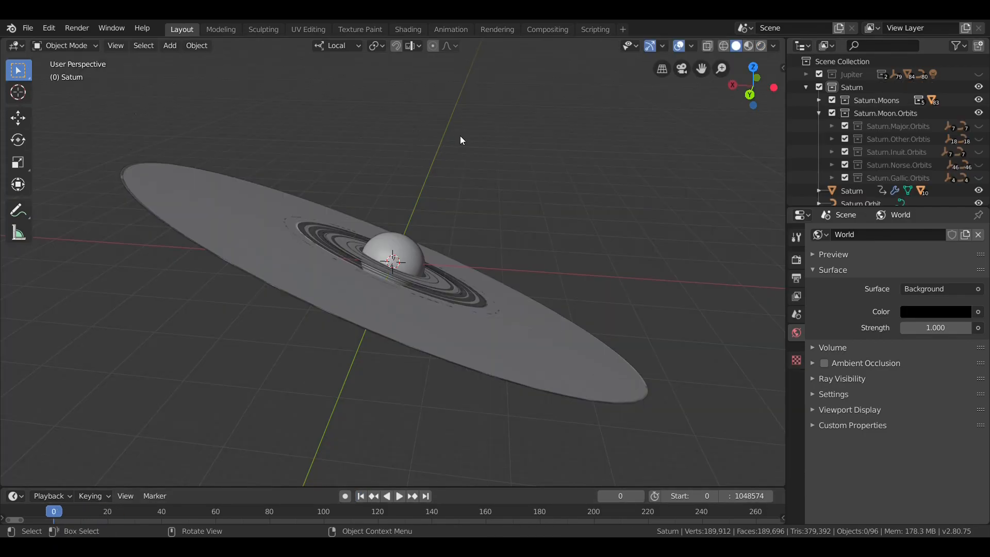
pyautogui.moveTo(624, 172)
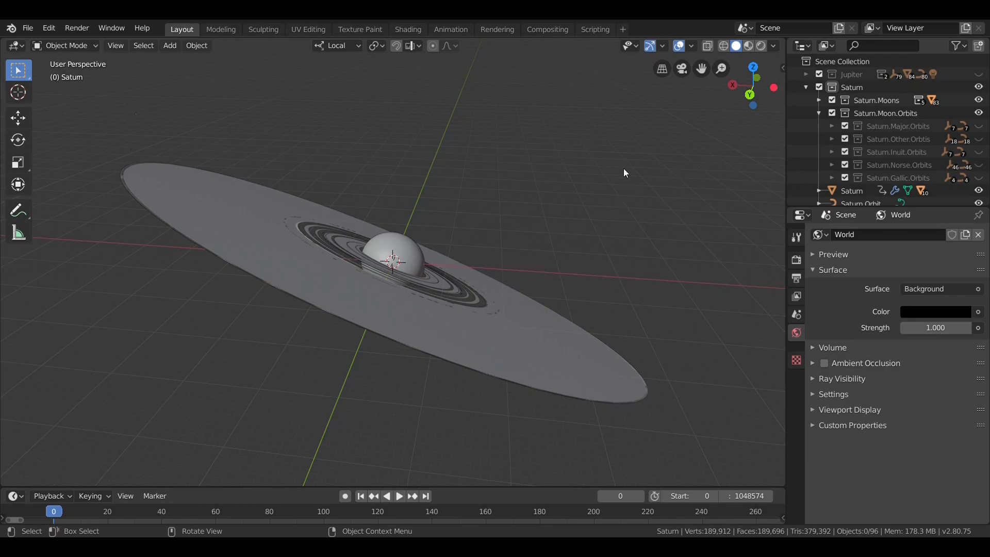
pyautogui.moveTo(634, 160)
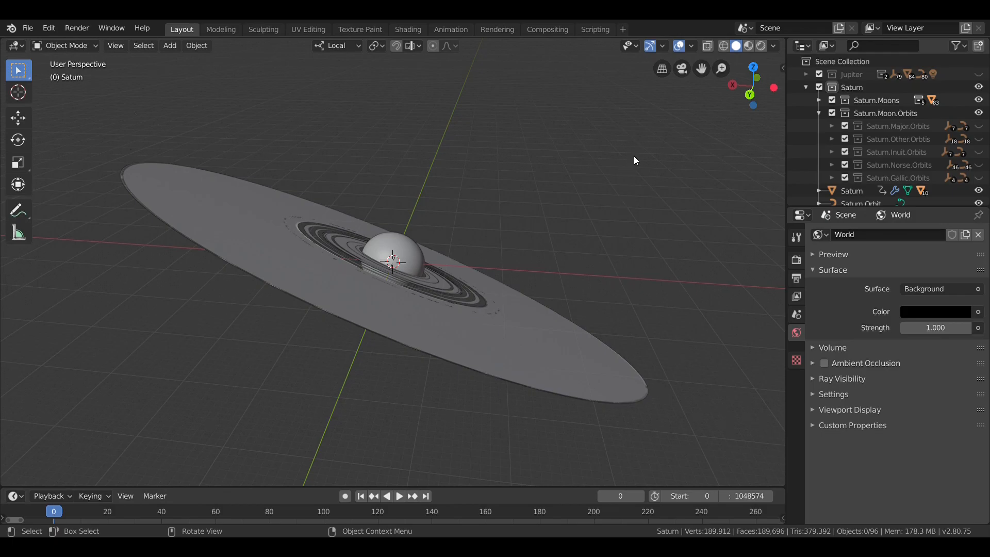
pyautogui.moveTo(625, 172)
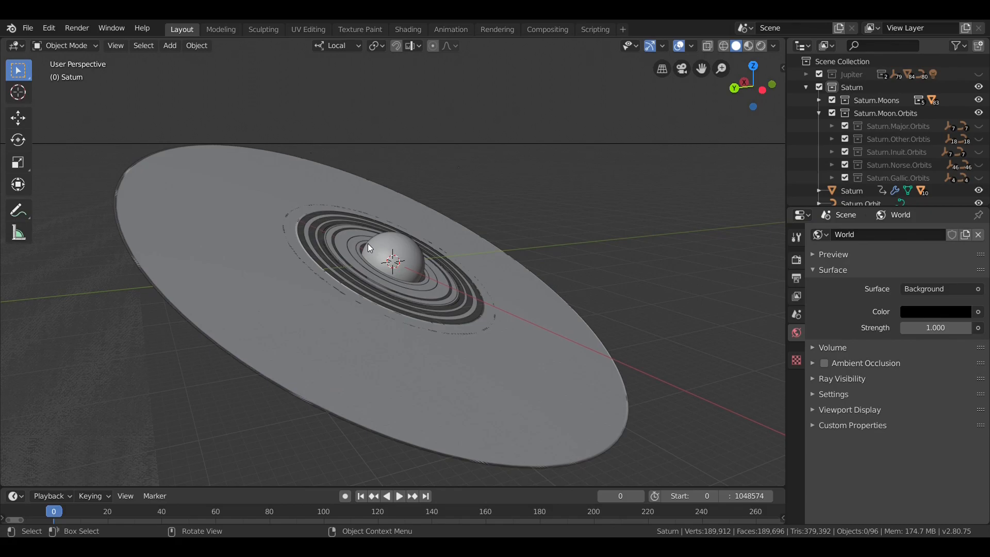
pyautogui.moveTo(438, 306)
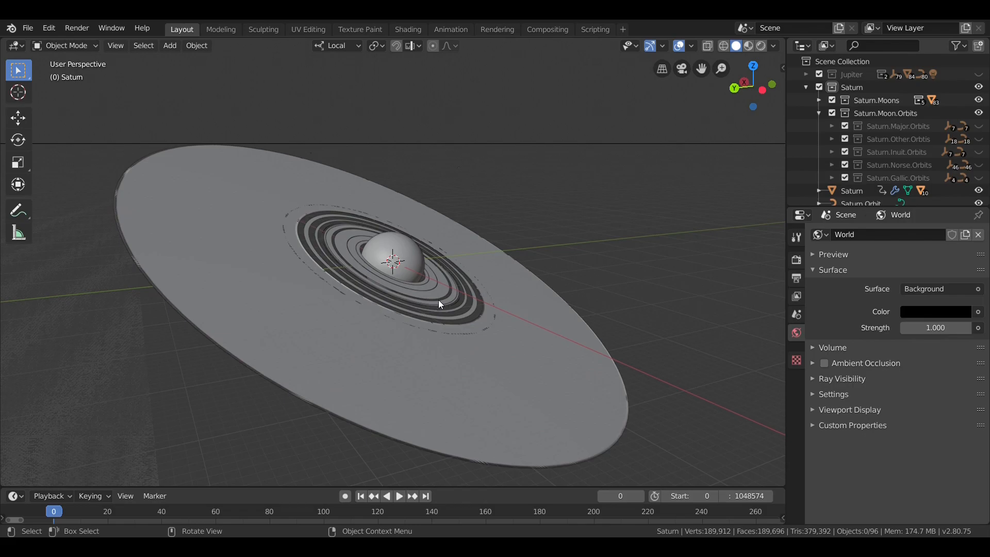
# Show Saturn.Major.Orbits, select the Saturn.Major collection, and zoom out to see the orbit lines
pyautogui.click(978, 126)
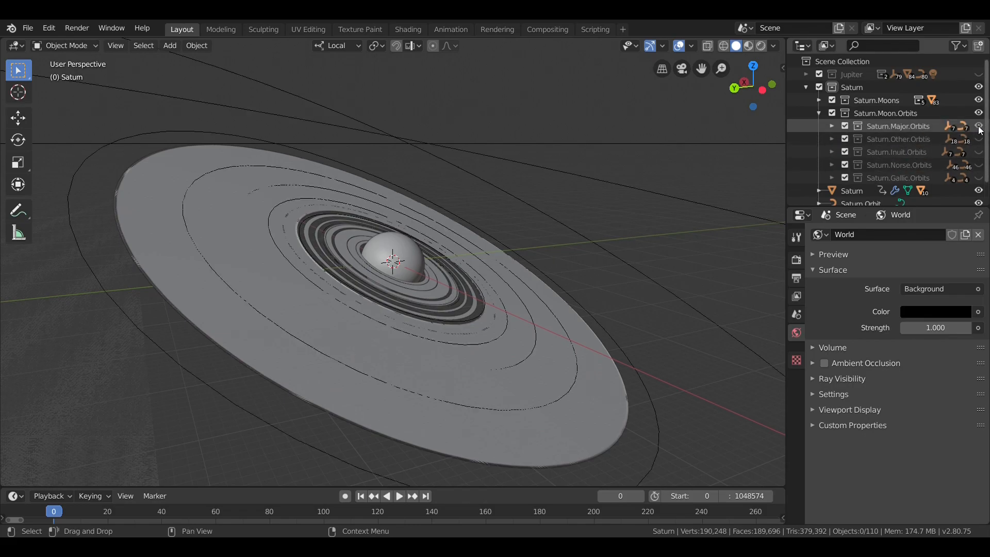
pyautogui.click(978, 126)
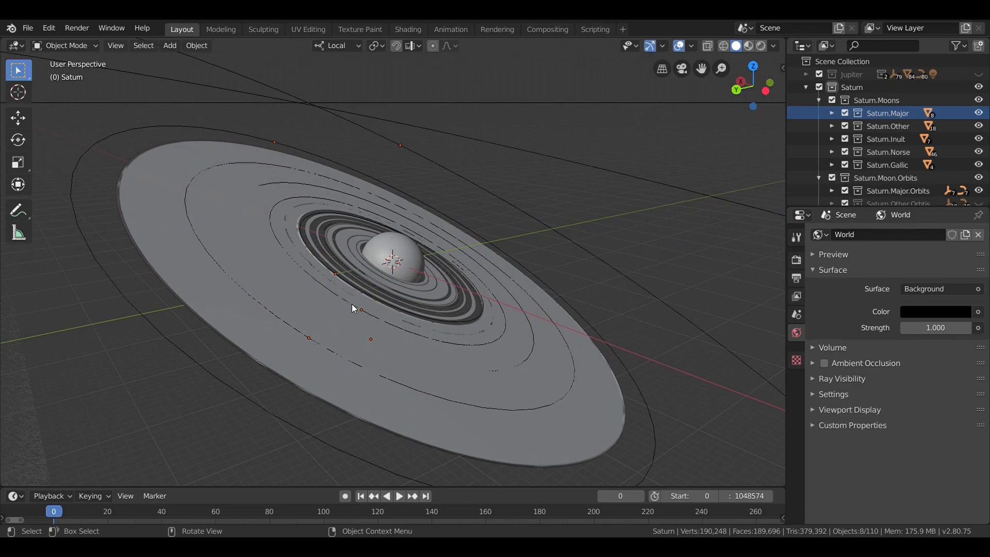
pyautogui.moveTo(372, 343)
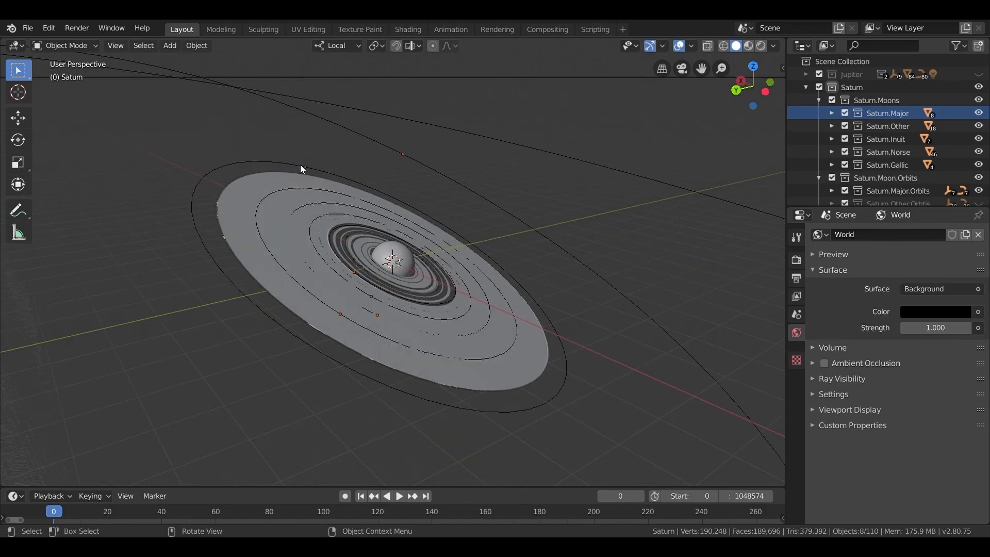
pyautogui.scroll(-3)
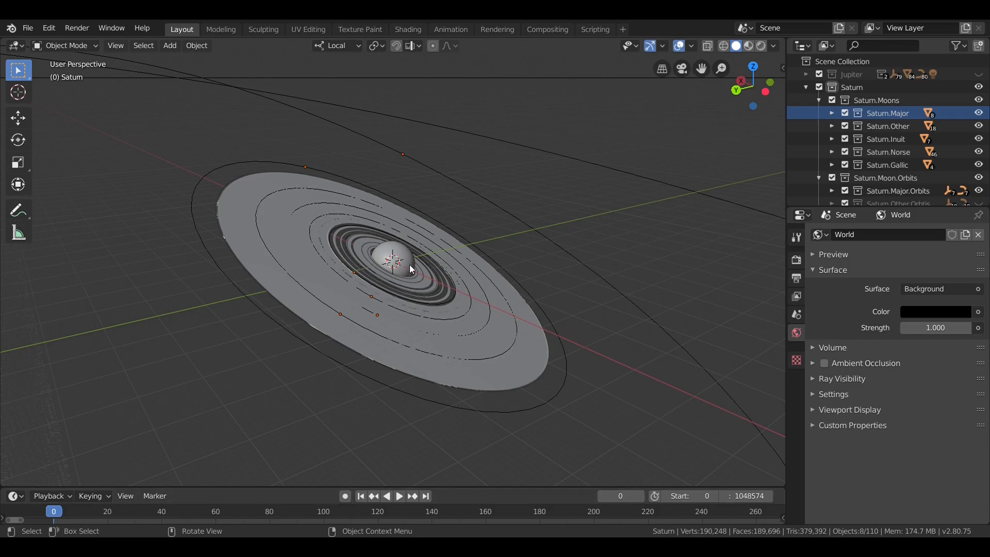
pyautogui.scroll(-3)
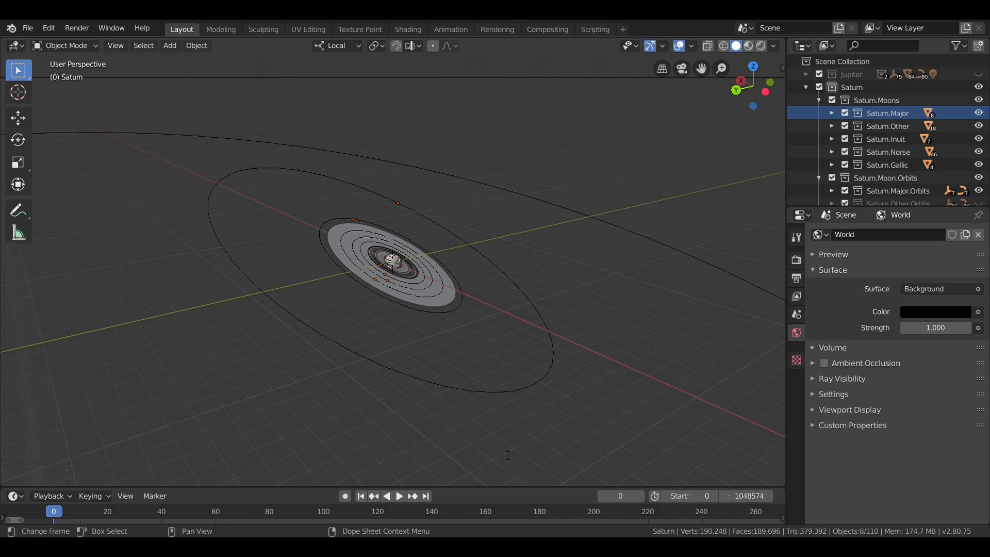
pyautogui.moveTo(554, 493)
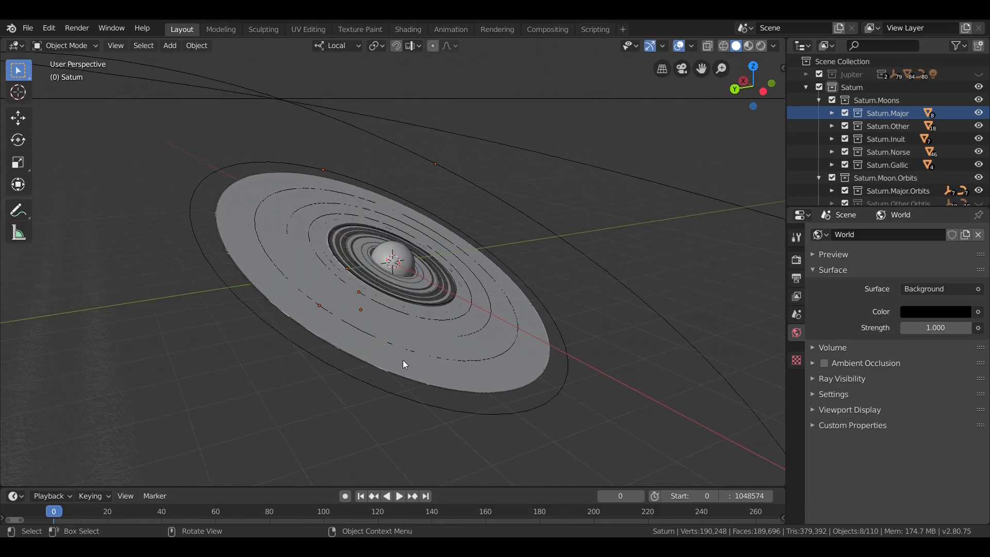
pyautogui.moveTo(488, 384)
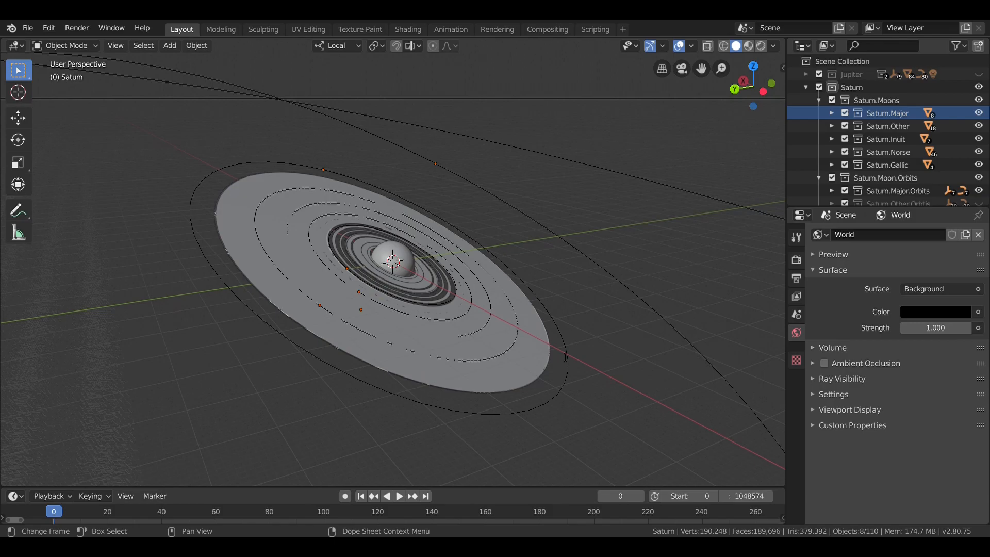
pyautogui.moveTo(559, 495)
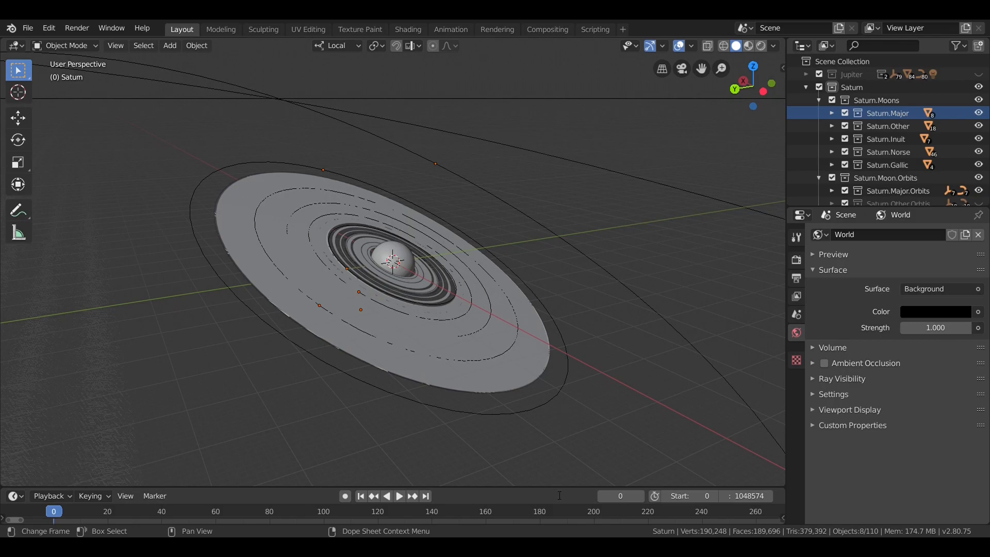
pyautogui.moveTo(574, 233)
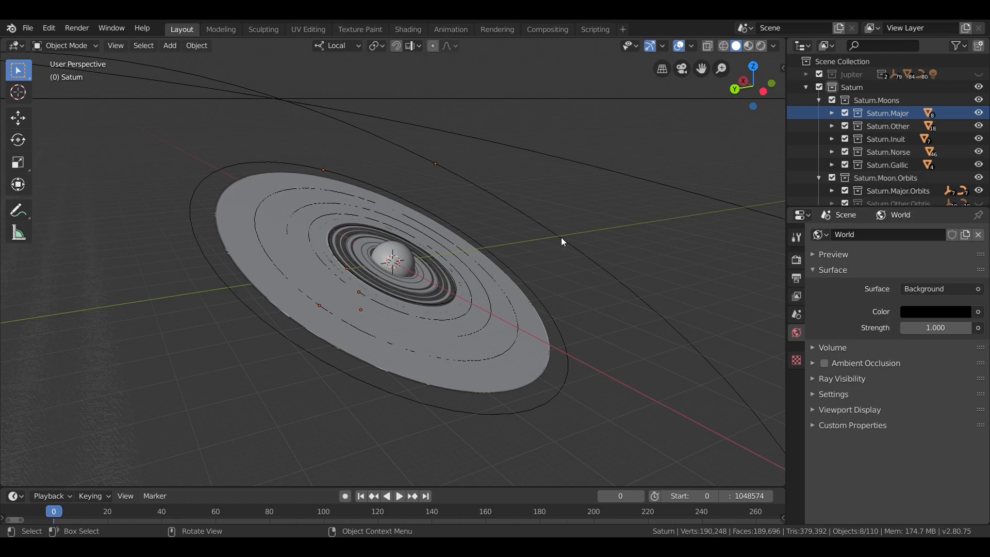
# Render the viewport, select Titan, and expand its Outliner entry to list Titan.Atmo
pyautogui.click(662, 46)
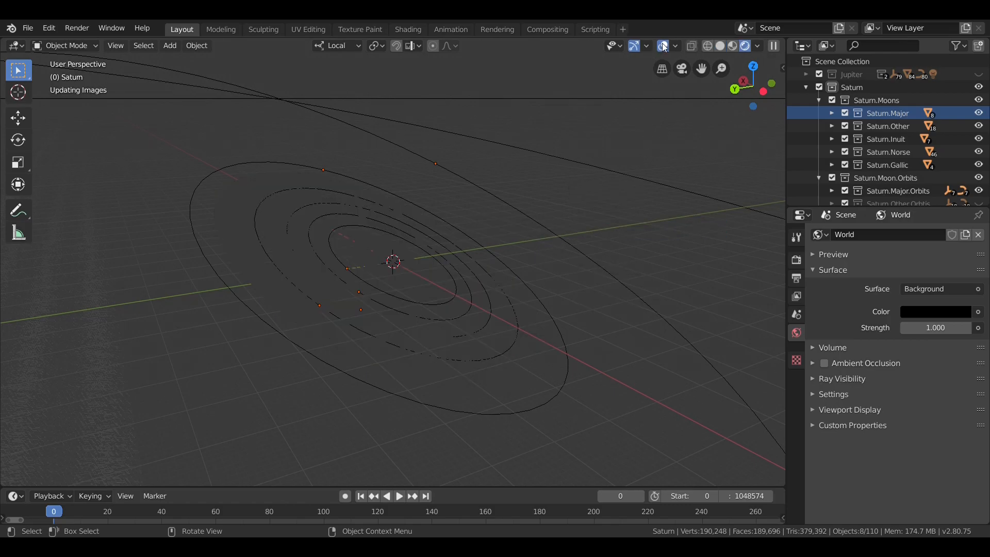
pyautogui.click(832, 113)
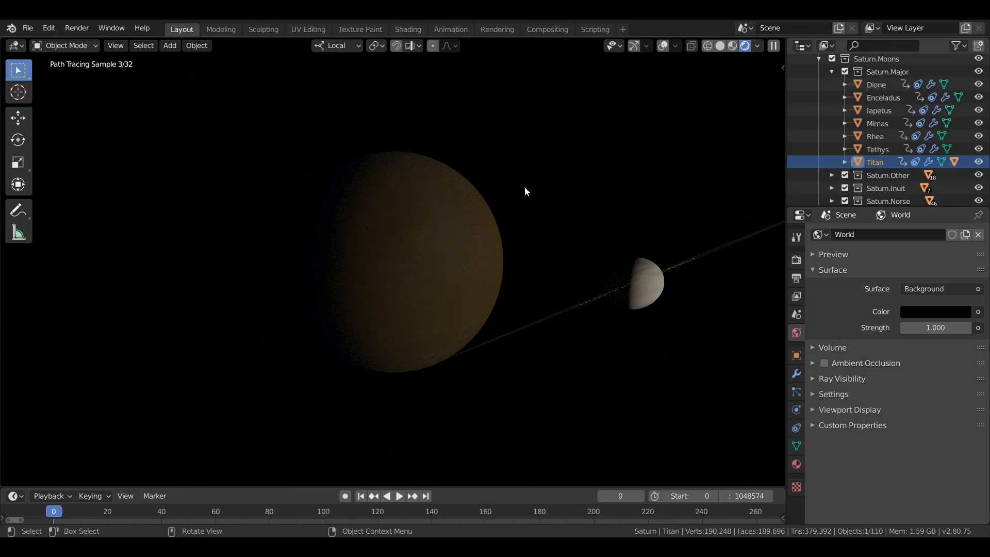
pyautogui.click(844, 162)
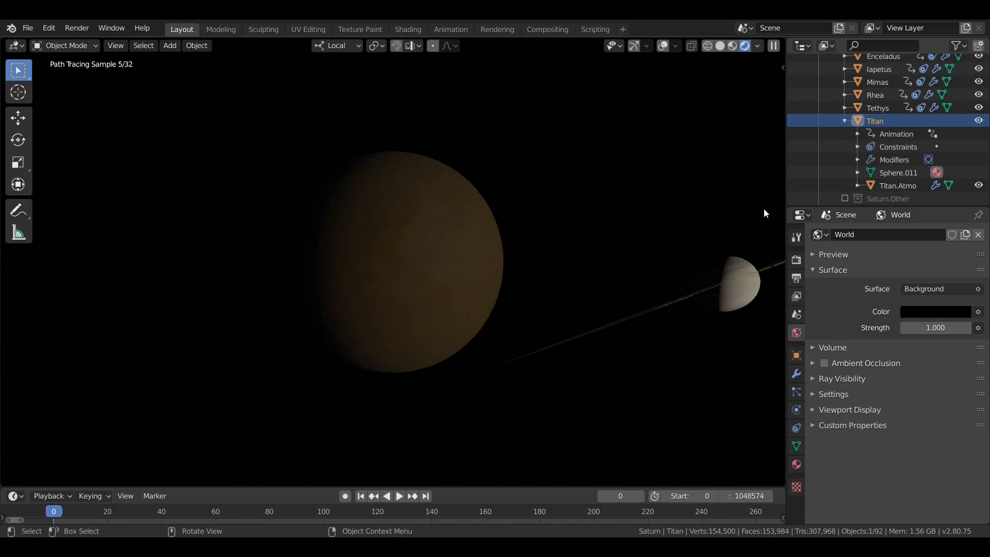
# Select Iapetus in the Outliner for a rendered close-up, then select Rhea
pyautogui.scroll(3)
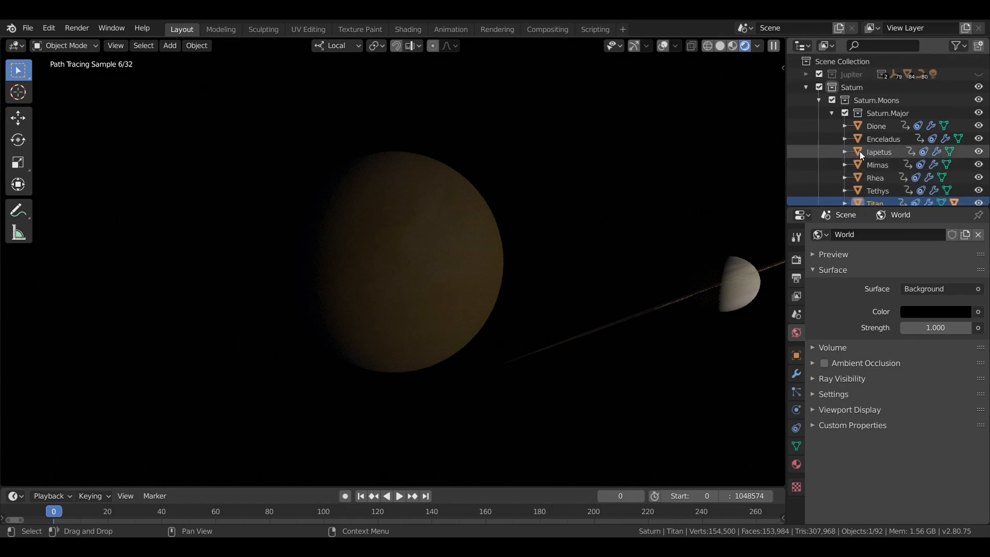
pyautogui.click(877, 151)
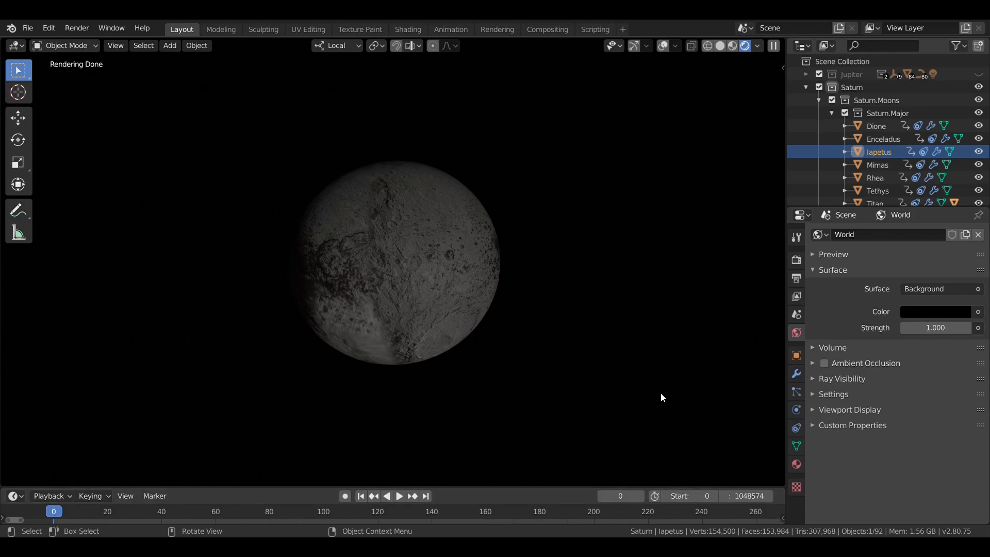
pyautogui.click(875, 177)
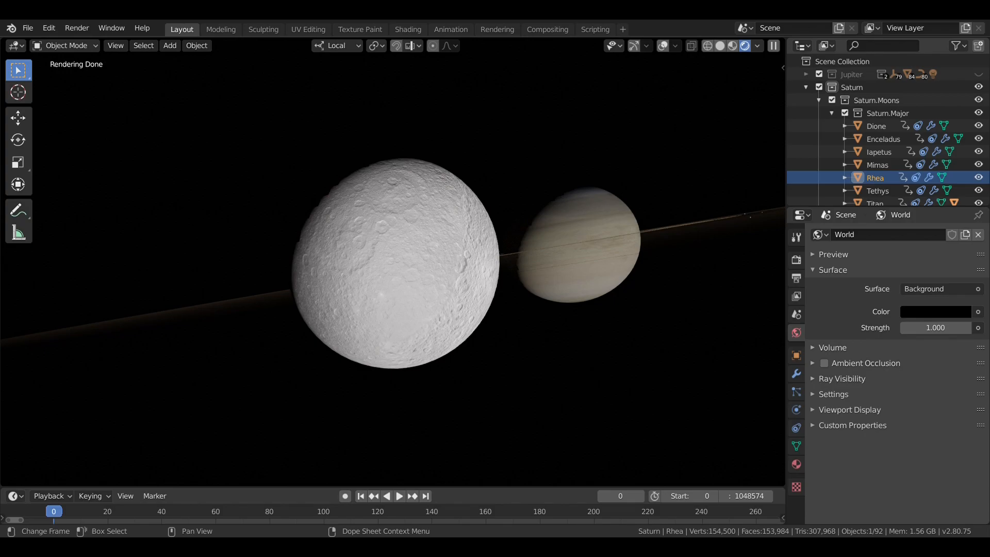
pyautogui.moveTo(591, 172)
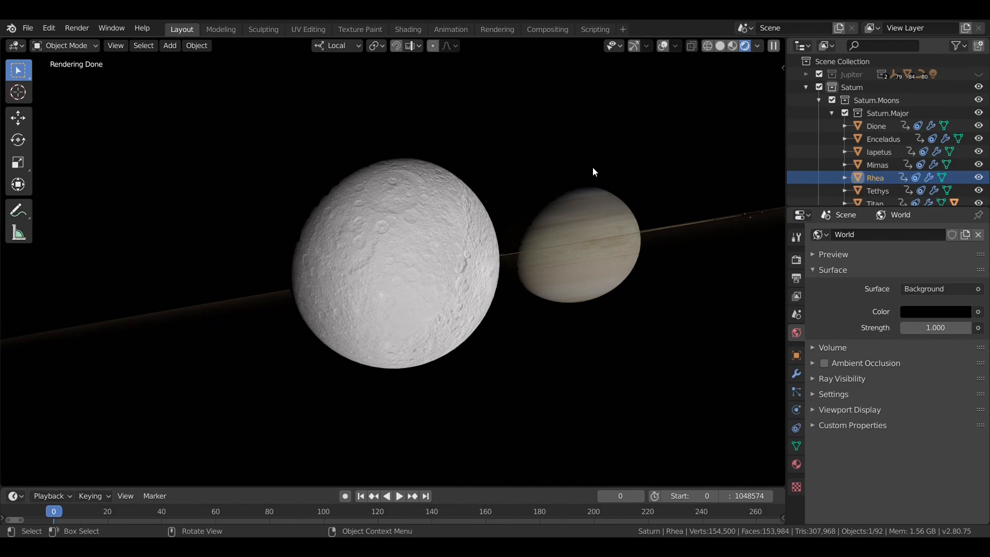
pyautogui.moveTo(579, 179)
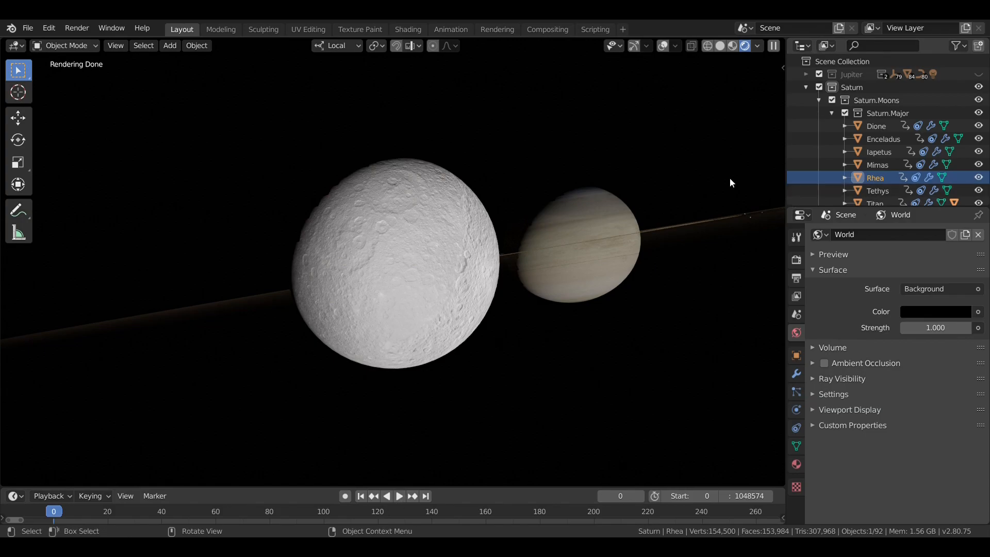
# Select the moon Dione in the Outliner to start its close-up render
pyautogui.click(877, 191)
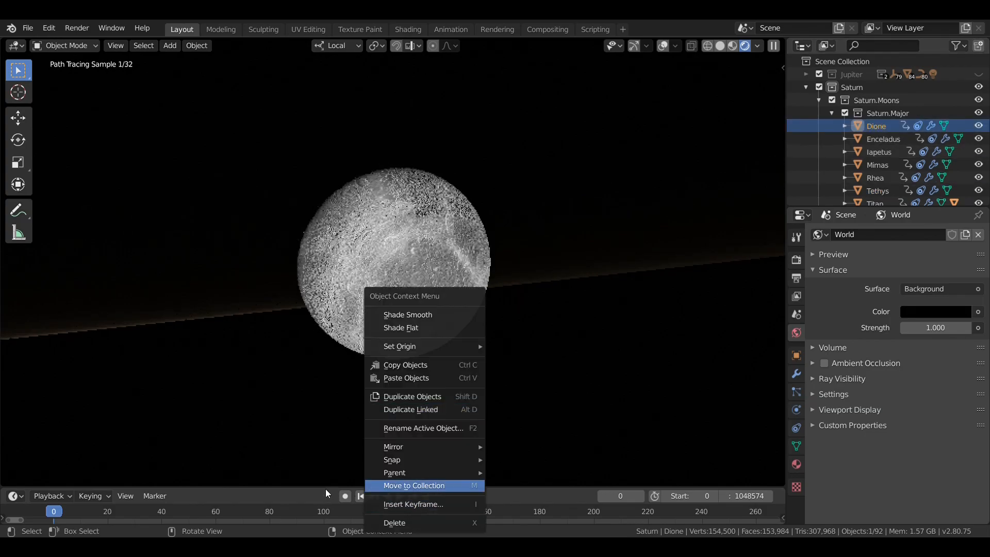
# Dismiss the context menu, let Dione's render resolve, then select Enceladus
pyautogui.click(469, 394)
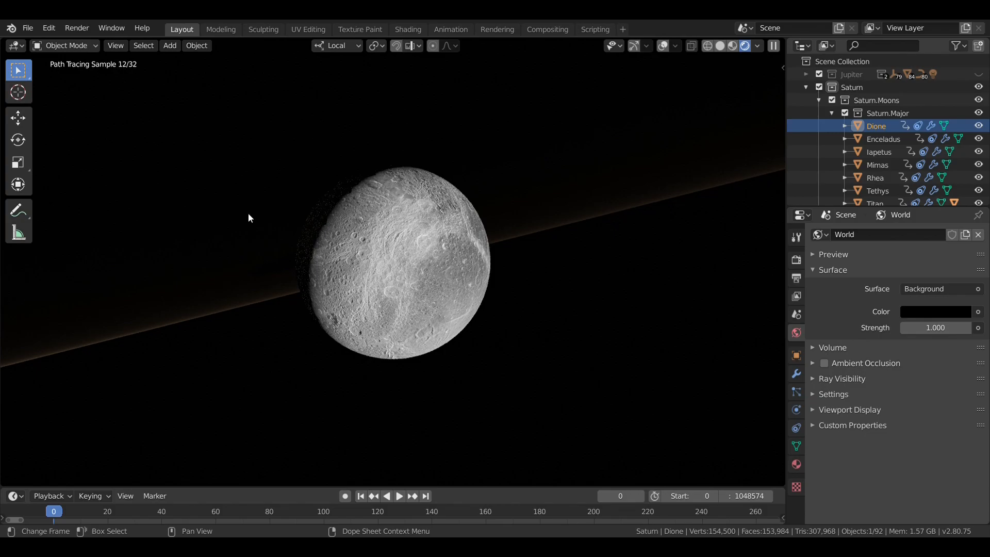
pyautogui.moveTo(513, 216)
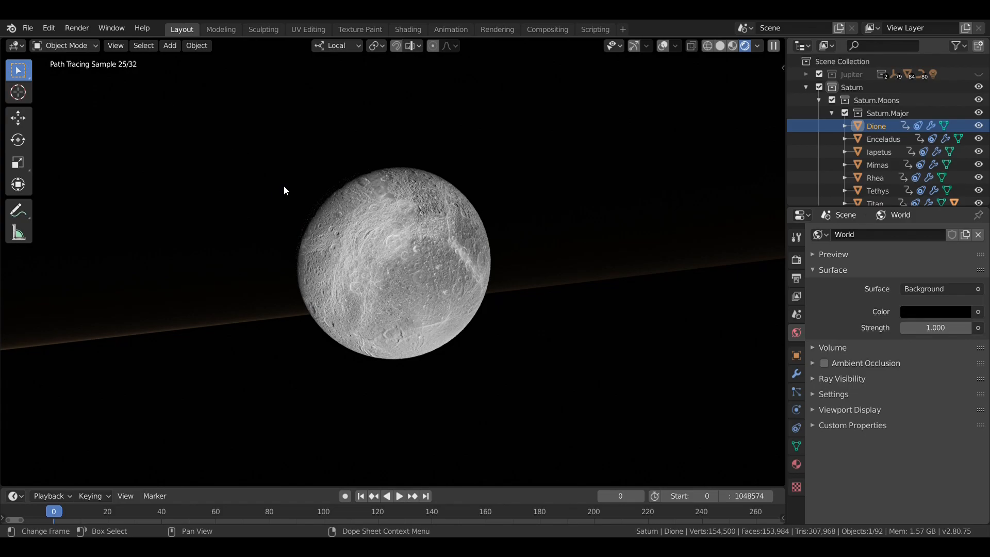
pyautogui.moveTo(339, 189)
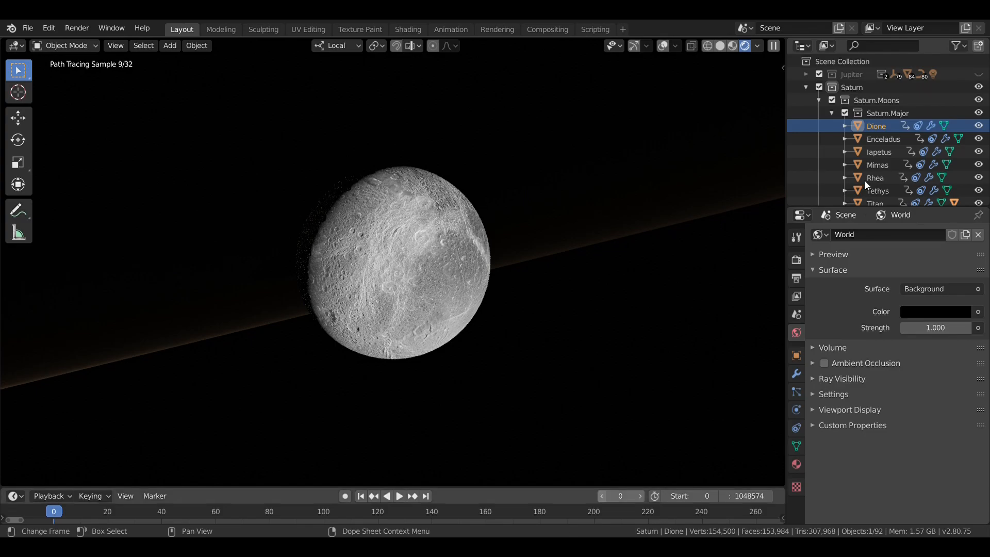
pyautogui.click(884, 138)
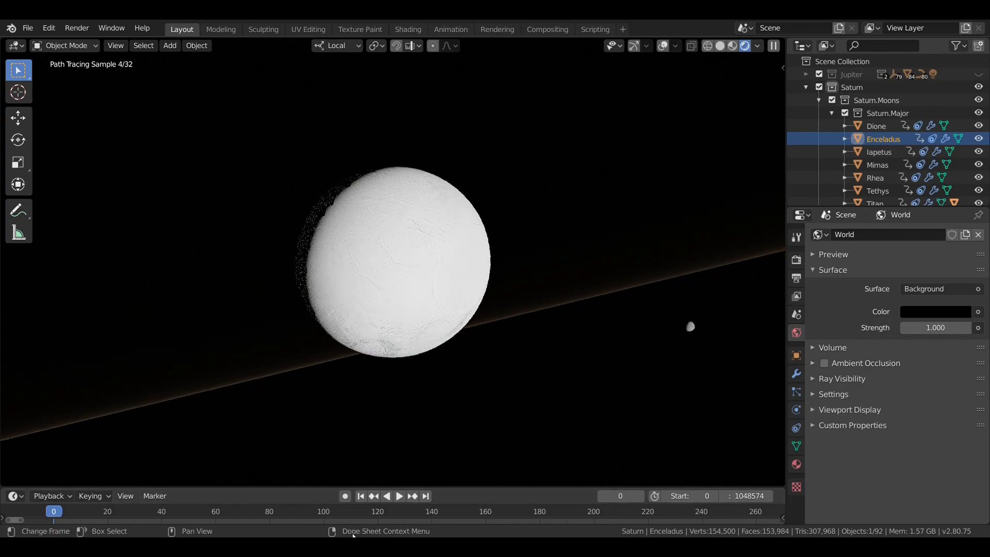
# Select Mimas for a rendered close-up and advance the animation to frame 1
pyautogui.click(877, 165)
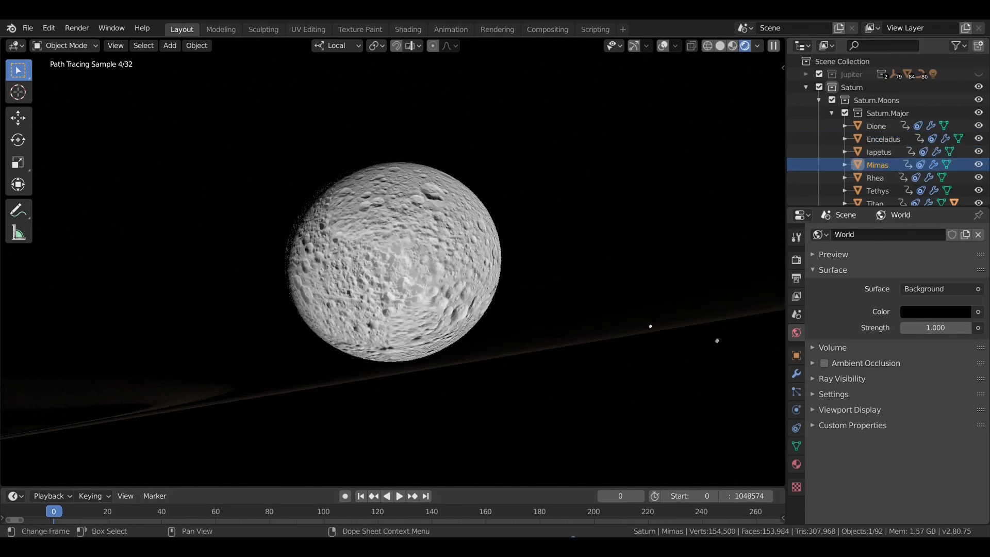
pyautogui.click(639, 495)
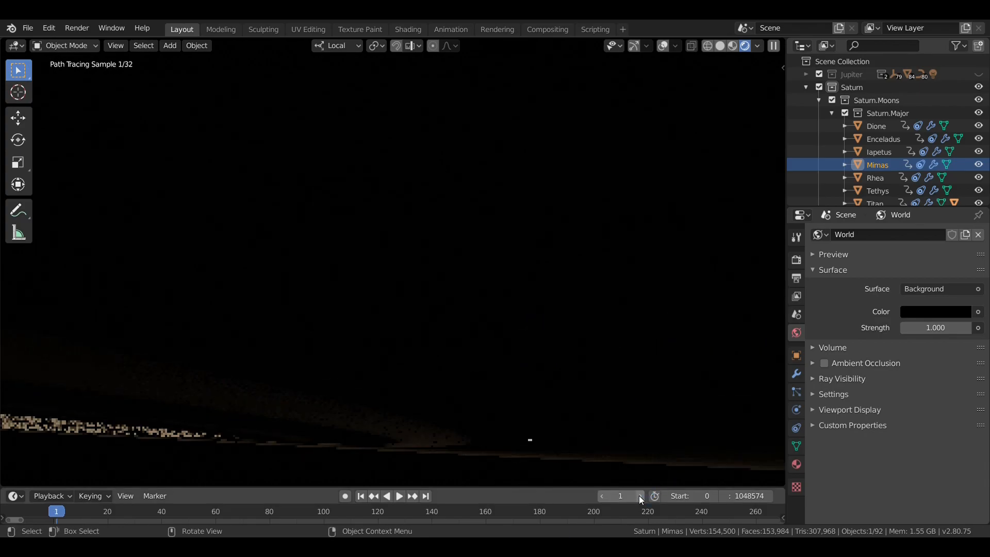
# Advance the animation to frame 7, then switch the viewport to Solid shading
pyautogui.click(640, 496)
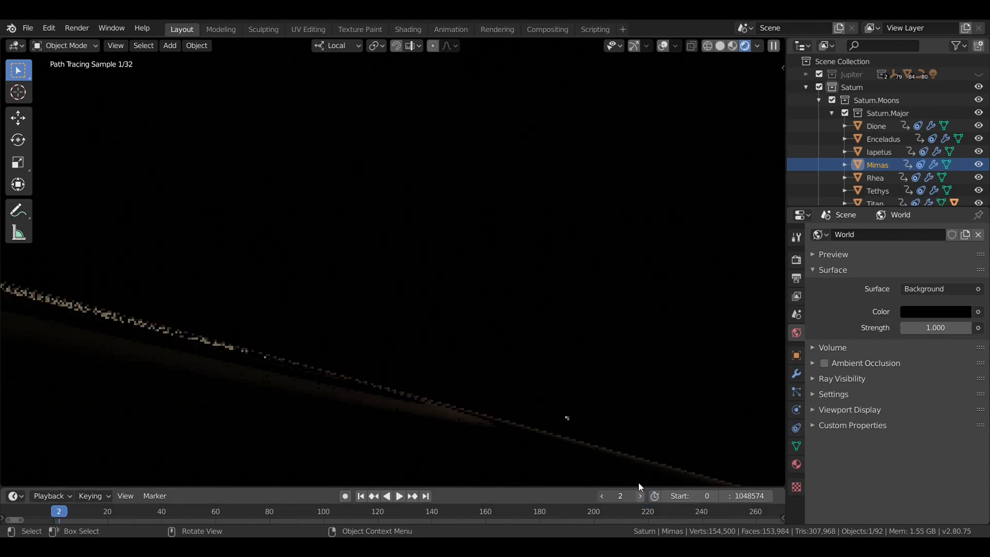
pyautogui.click(640, 495)
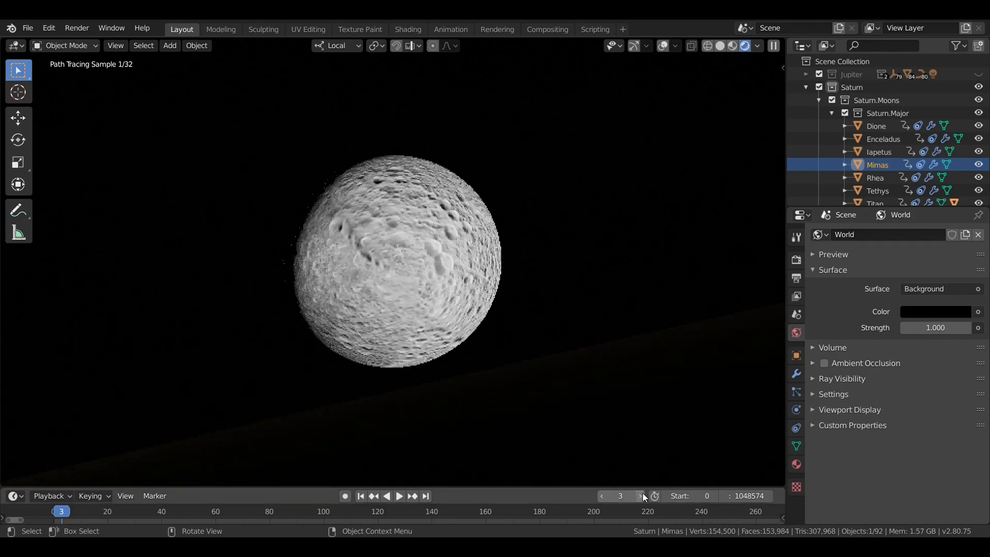
pyautogui.click(641, 497)
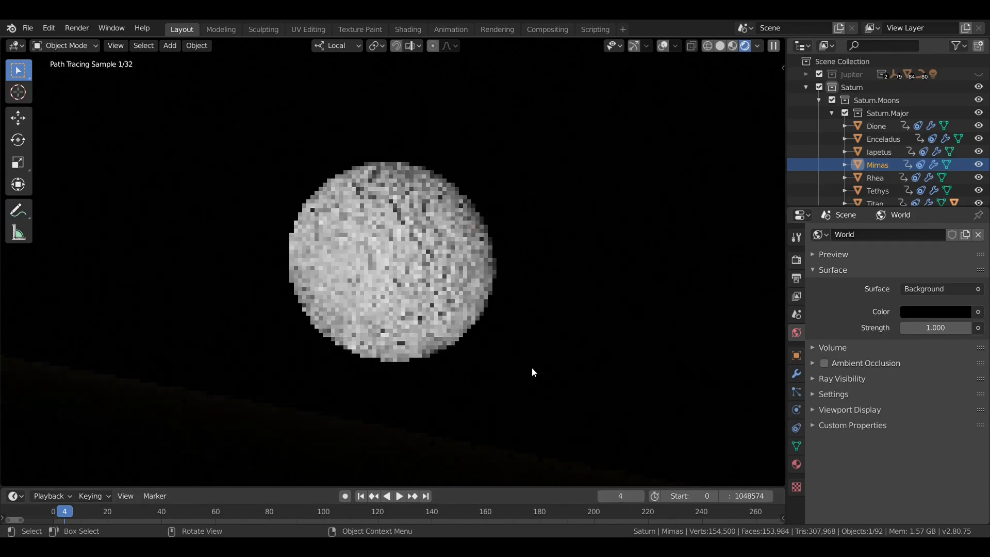
pyautogui.click(398, 495)
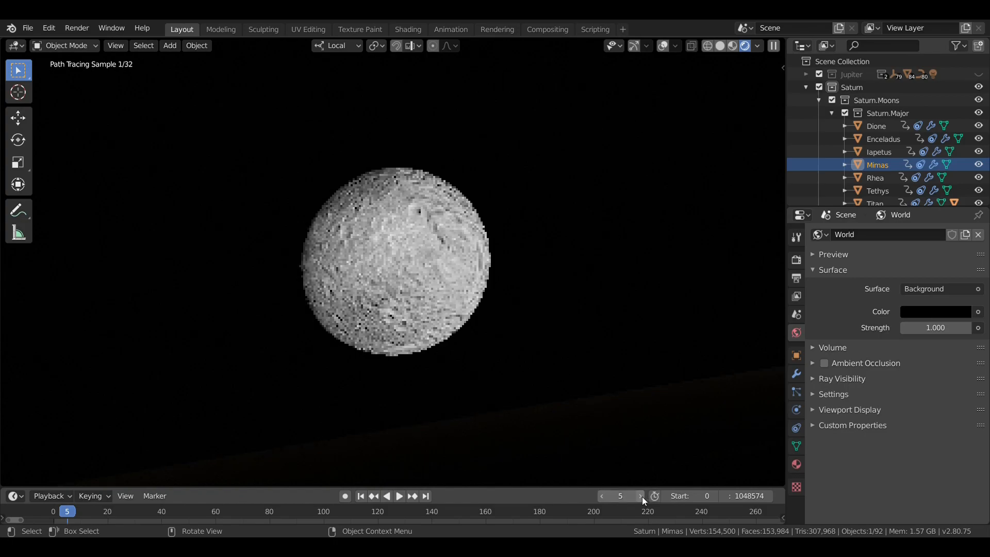
pyautogui.click(640, 495)
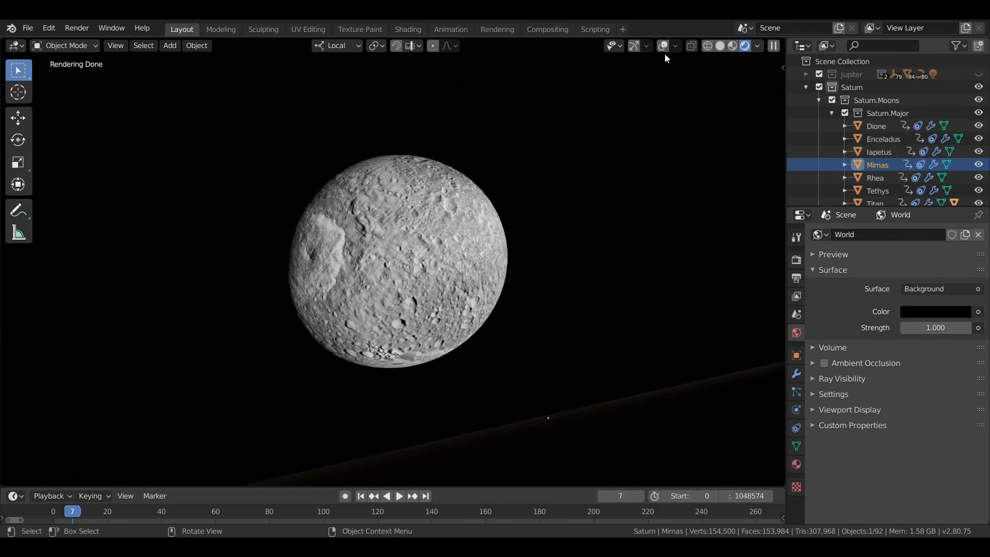
pyautogui.click(735, 46)
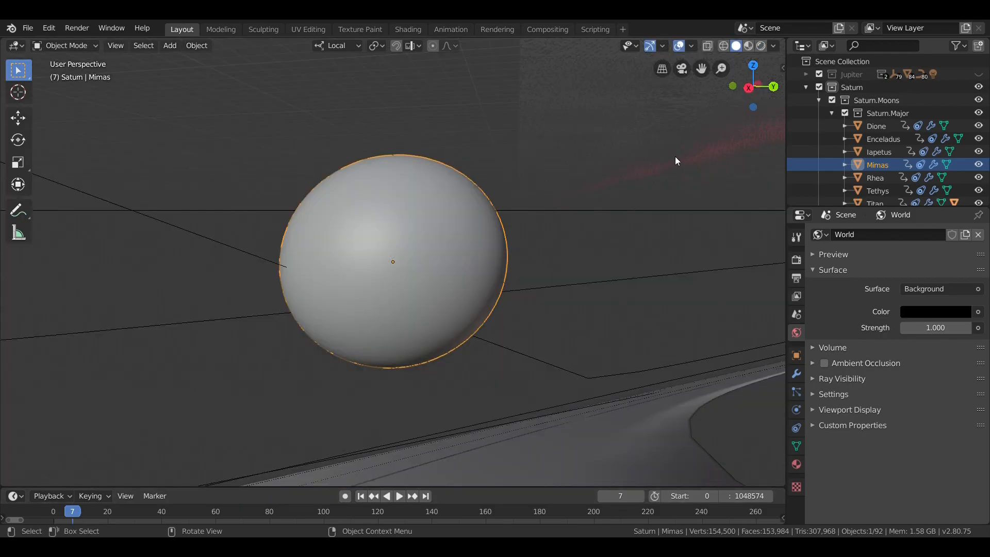
# Zoom out over the Saturn system, rewind to frame 0, and view Material and View Layer properties
pyautogui.scroll(-3)
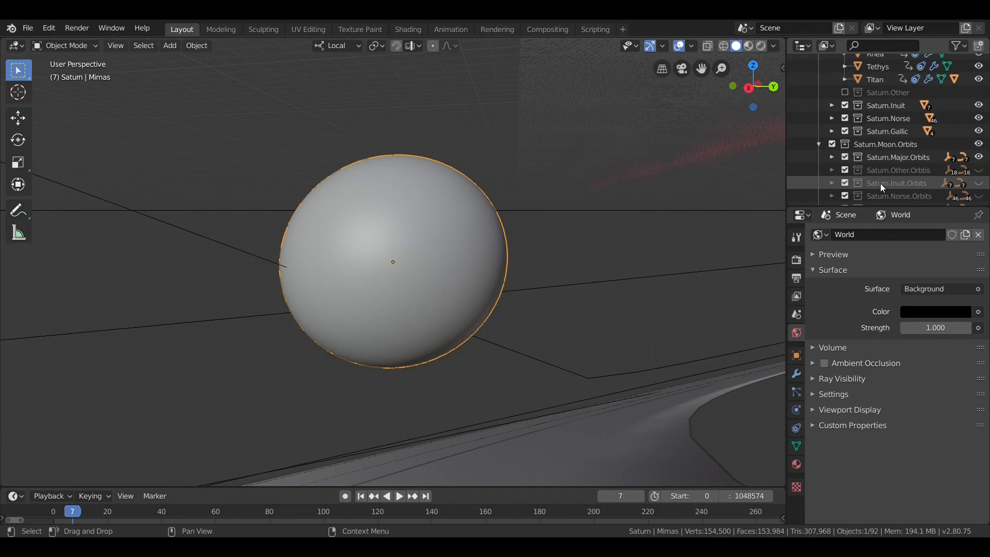
pyautogui.scroll(-3)
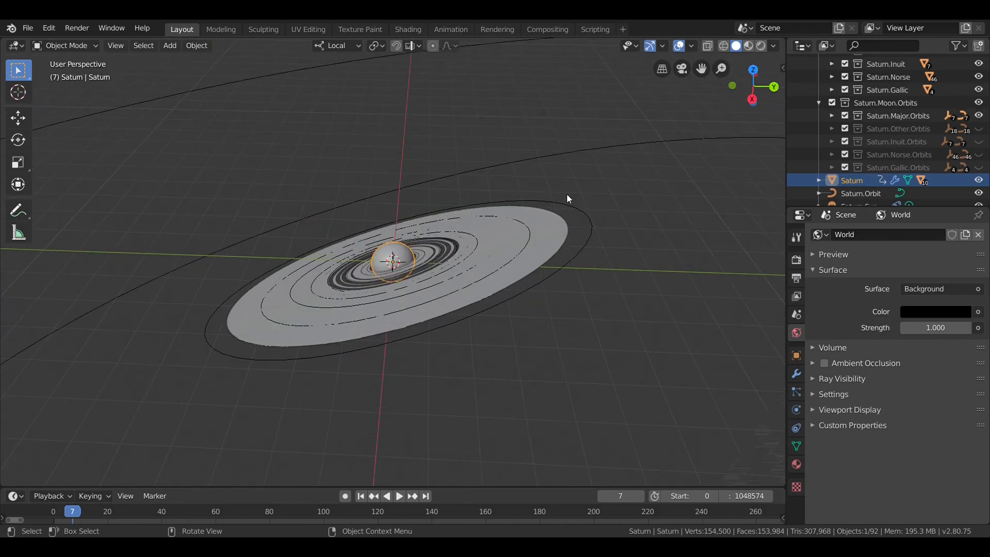
pyautogui.scroll(3)
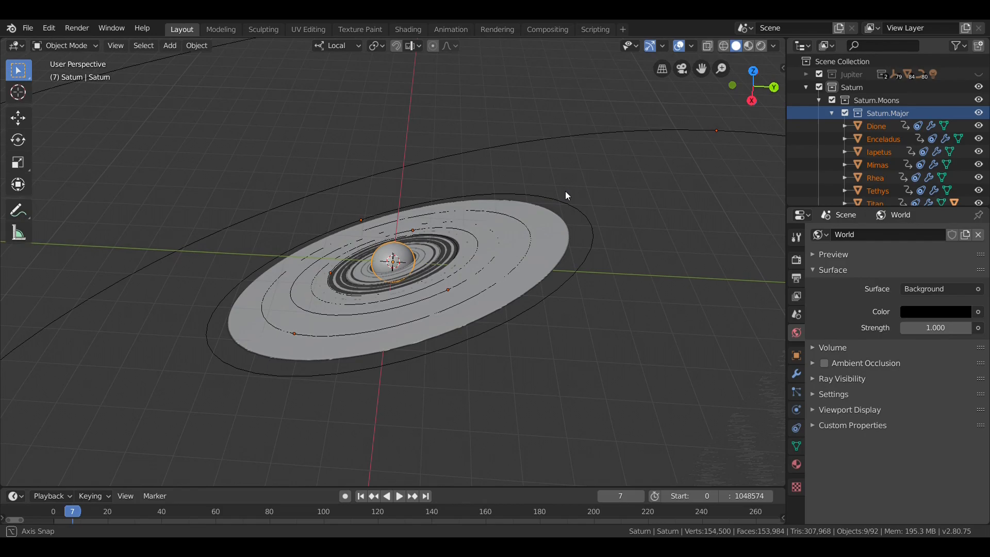
pyautogui.click(360, 495)
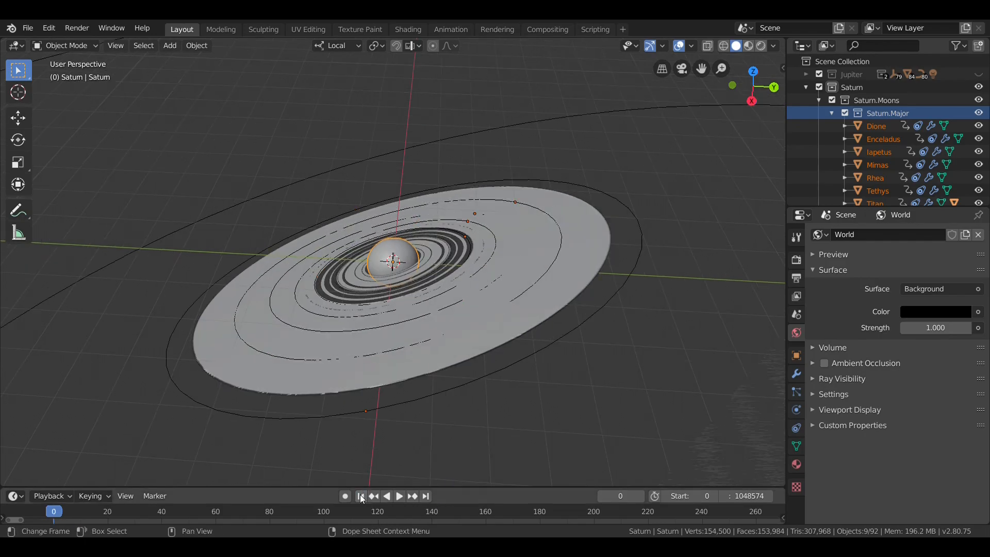
pyautogui.click(795, 463)
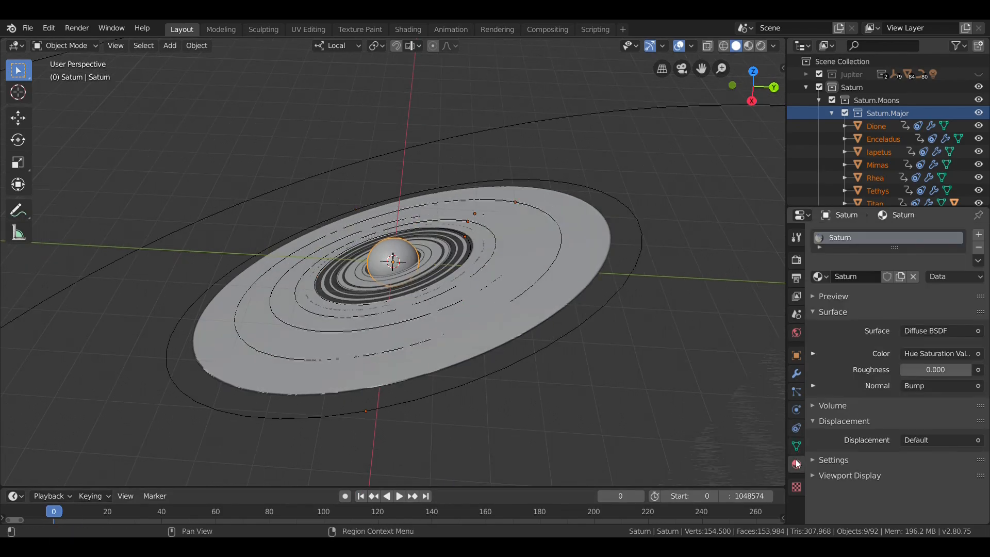
pyautogui.click(795, 297)
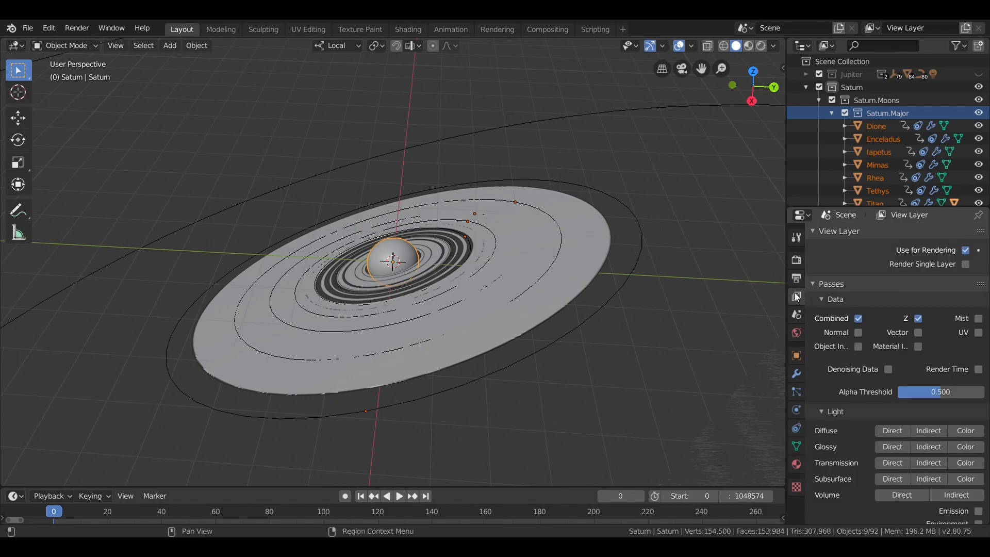
# Play the moon orbit animation past frame 2400, then rewind to frame 0
pyautogui.click(399, 495)
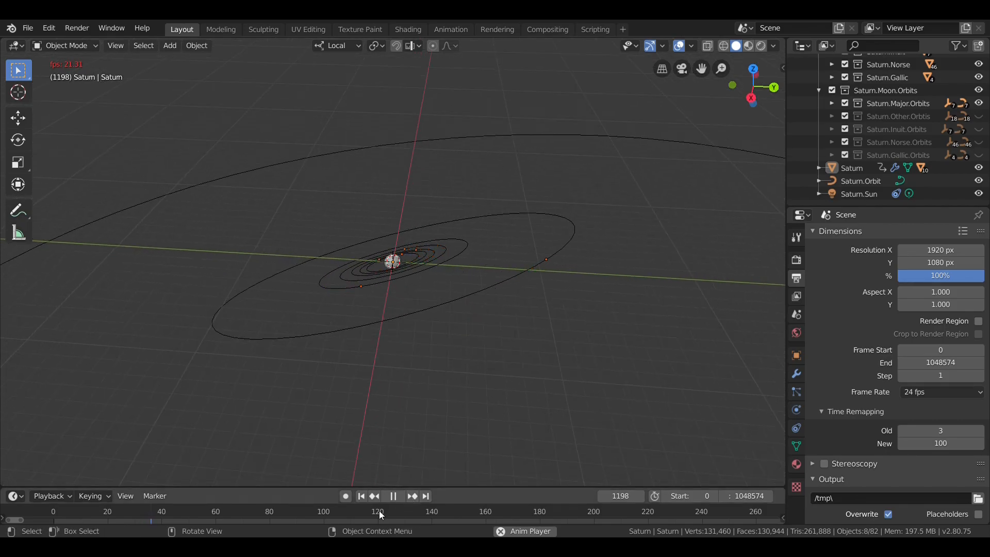
pyautogui.moveTo(605, 314)
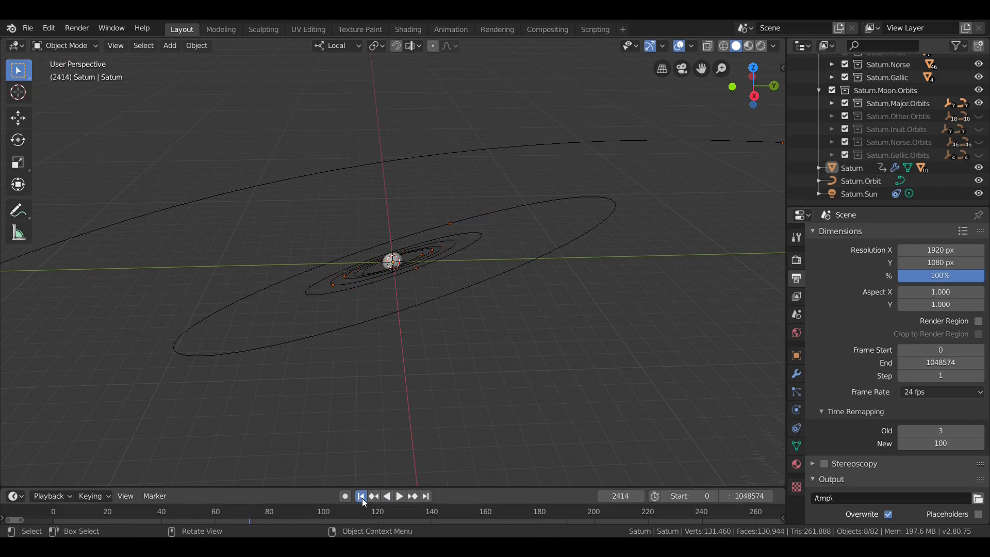
pyautogui.click(360, 495)
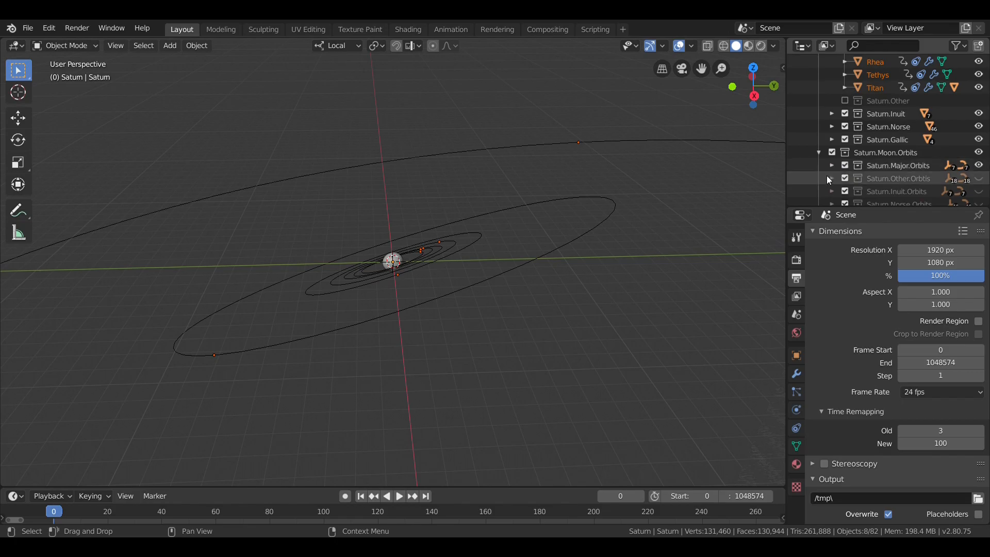
# Include Saturn.Other to add moons like Atlas, Janus and Pallene, then select Hyperion
pyautogui.scroll(-3)
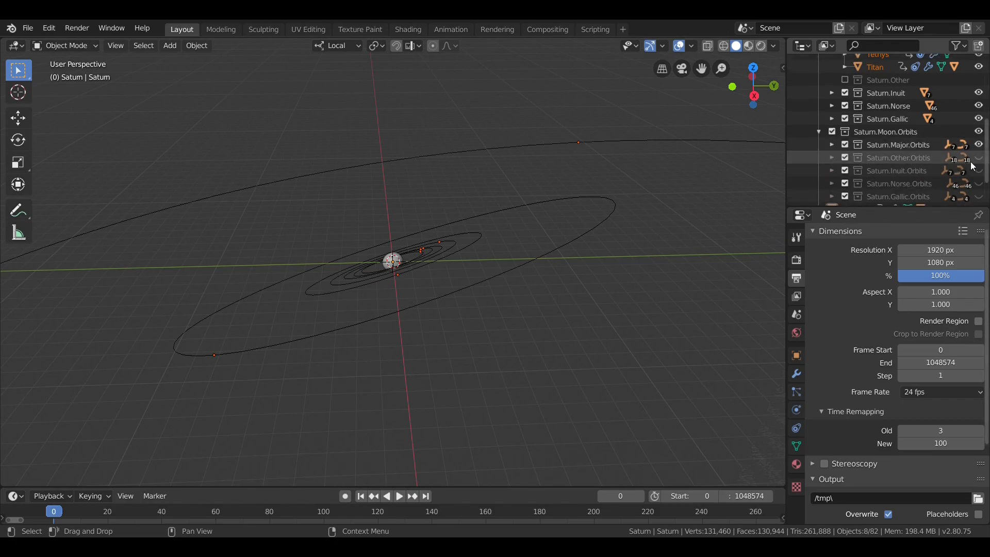
pyautogui.moveTo(978, 159)
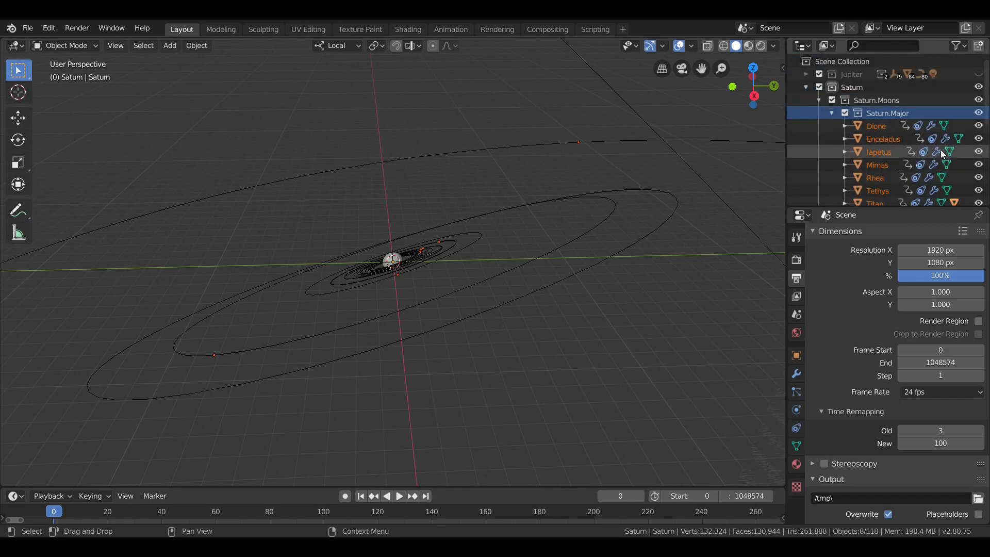
pyautogui.scroll(-3)
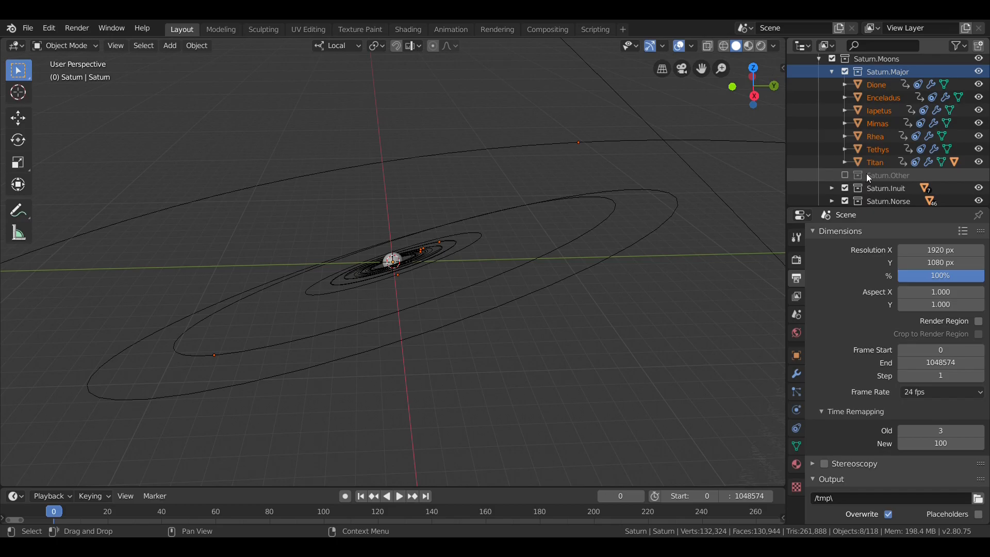
pyautogui.moveTo(865, 177)
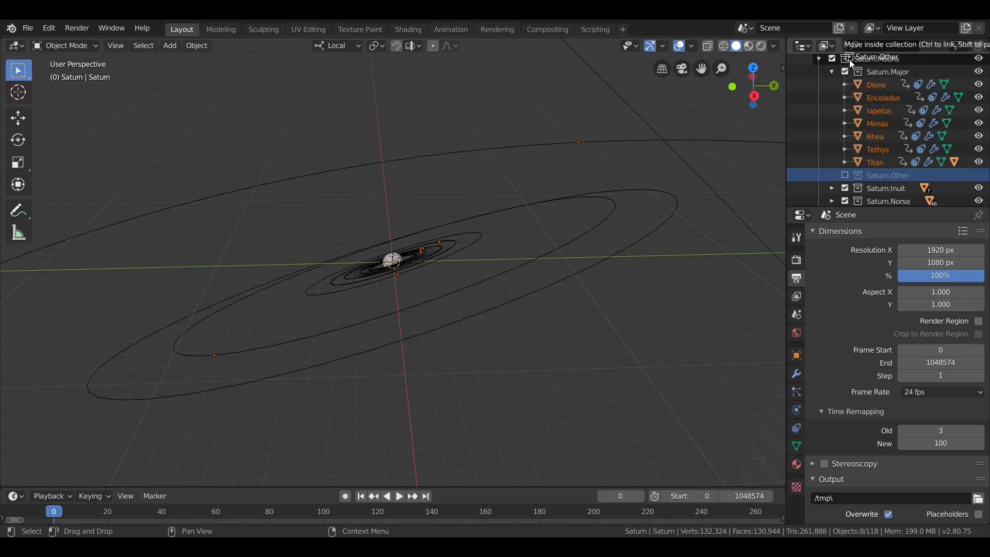
pyautogui.scroll(-3)
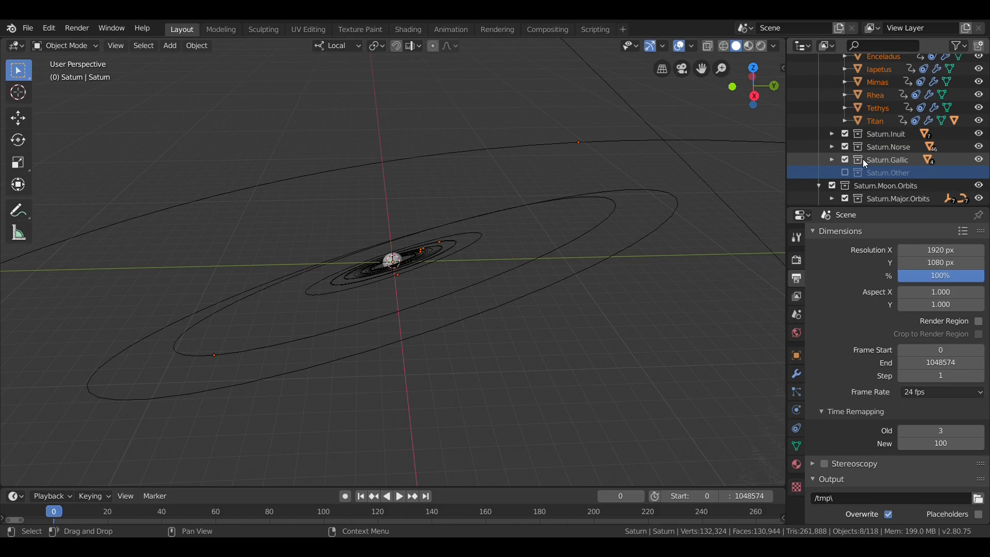
pyautogui.click(844, 172)
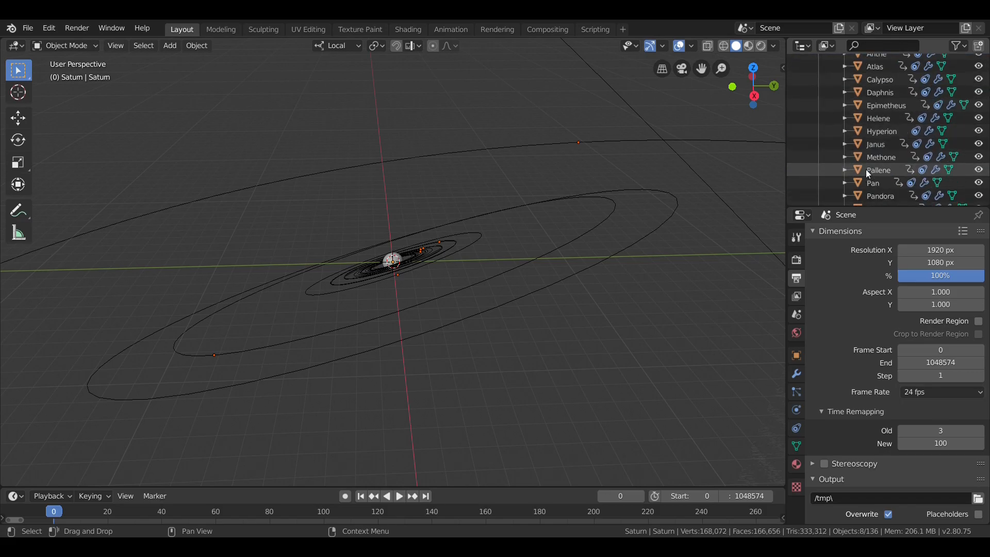
pyautogui.click(881, 132)
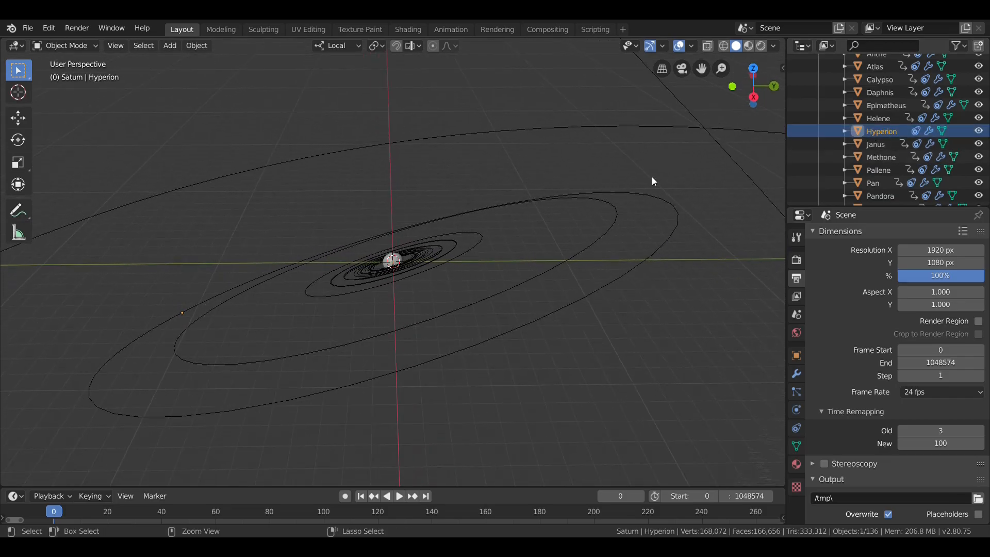
pyautogui.moveTo(867, 138)
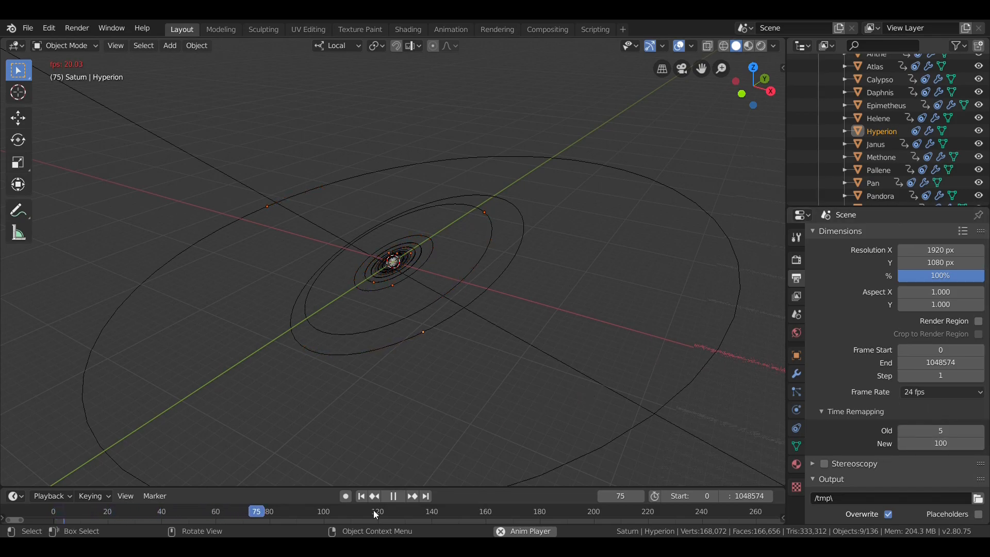
# Change Time Remapping Old from 3 to 5 and play the moon orbit animation
pyautogui.click(355, 510)
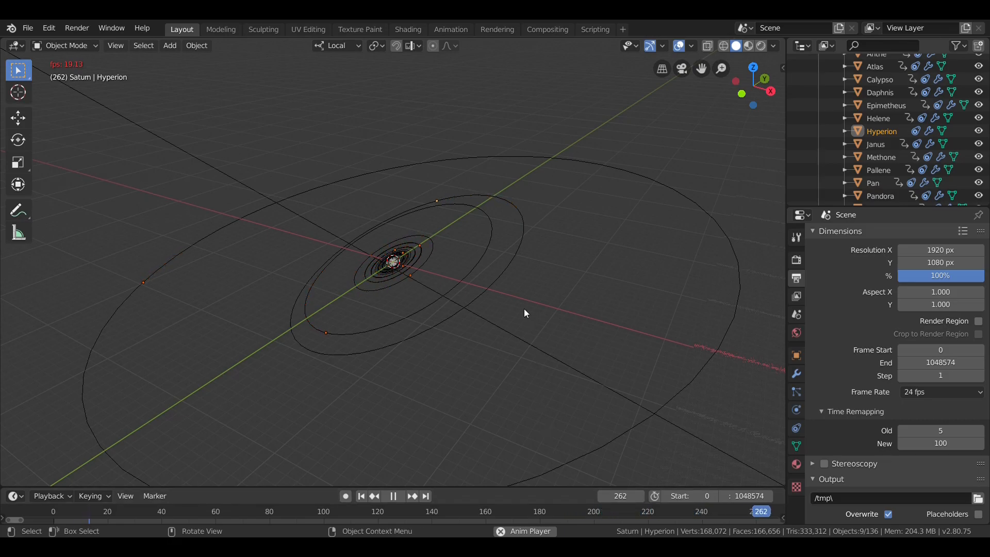
pyautogui.click(393, 495)
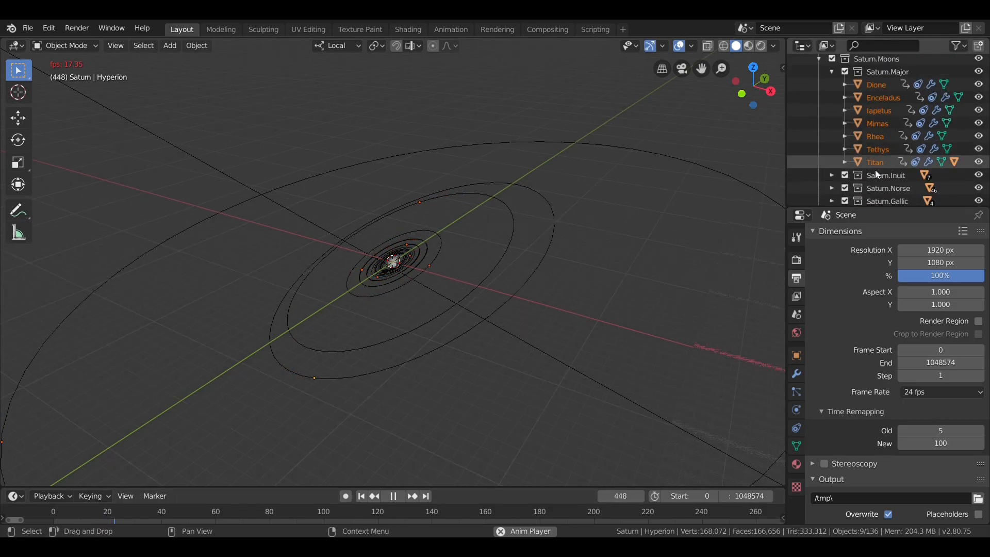
# Select all 26 Saturn.Other moons, stop playback at frame 672 and set remapping Old to 1
pyautogui.rightClick(876, 176)
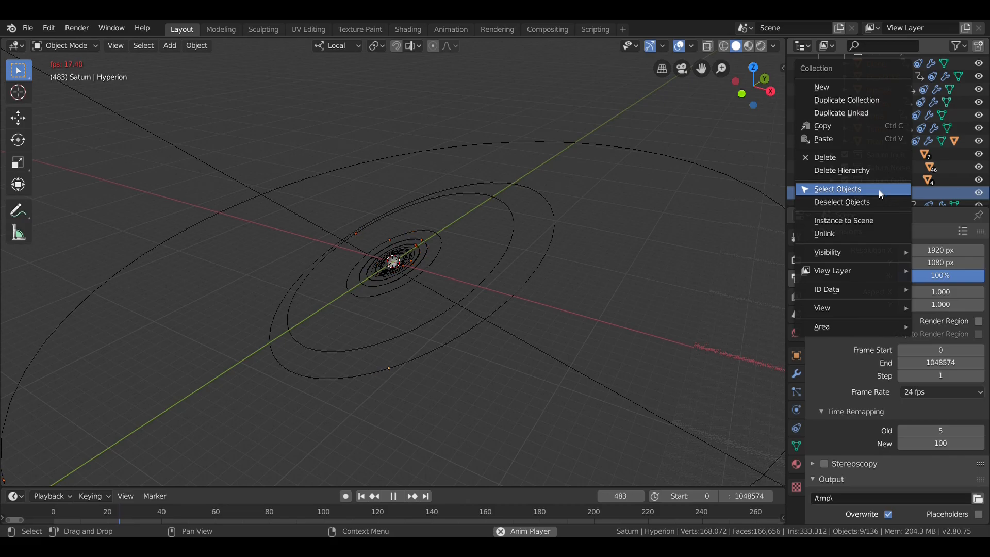
pyautogui.click(836, 188)
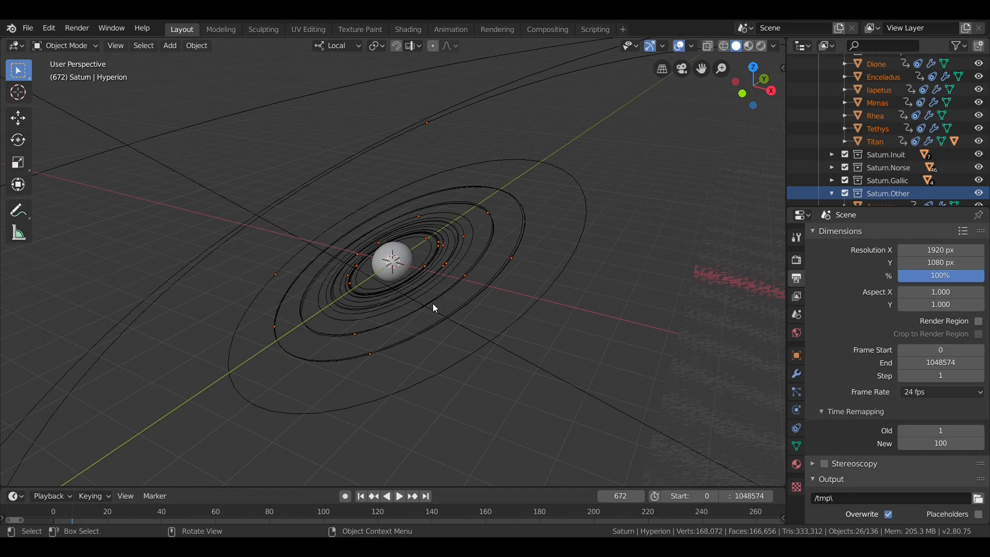
pyautogui.moveTo(281, 351)
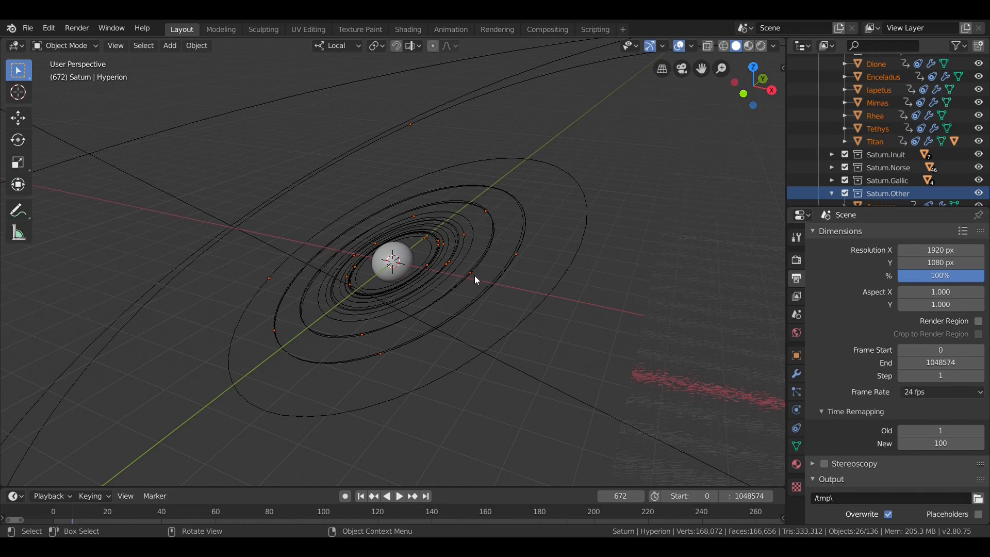
pyautogui.moveTo(477, 276)
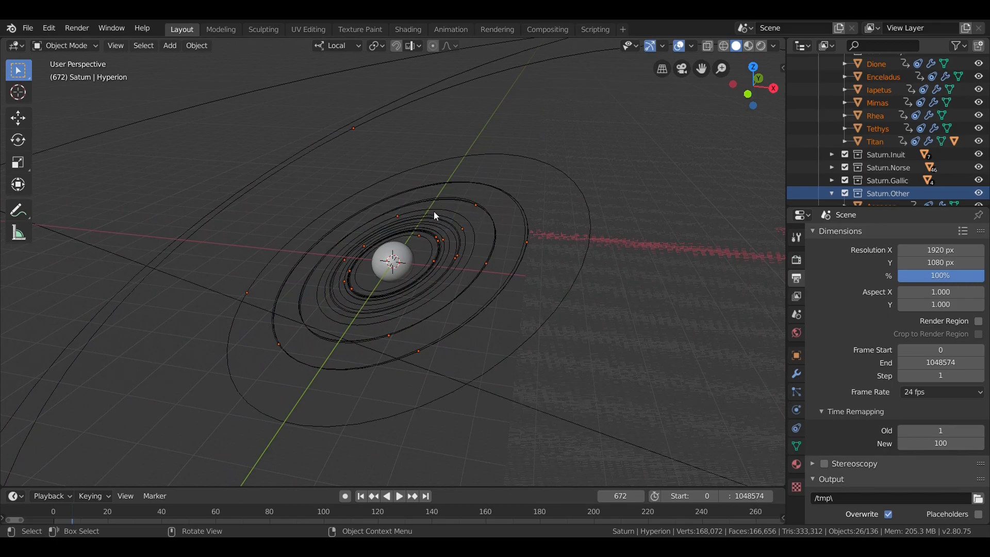
pyautogui.moveTo(470, 202)
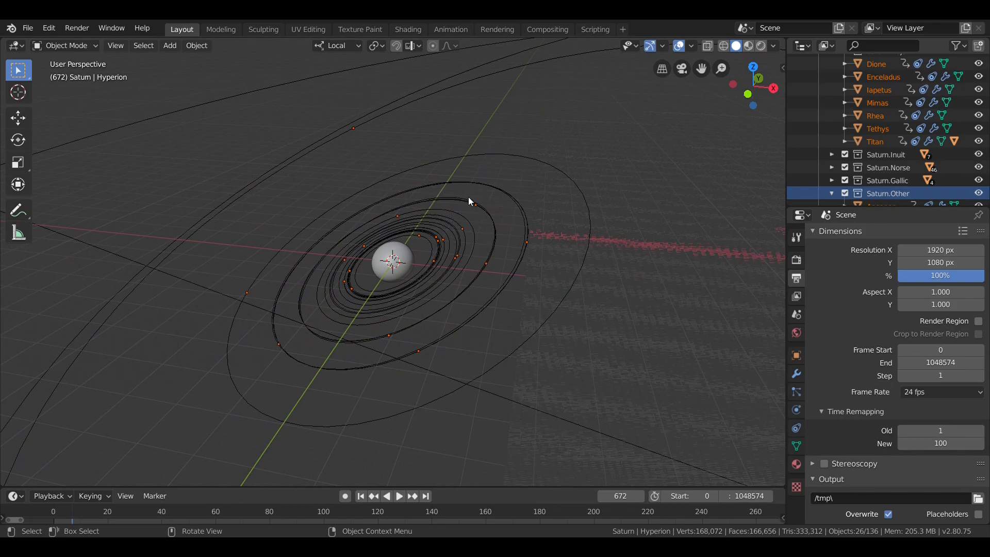
pyautogui.moveTo(483, 267)
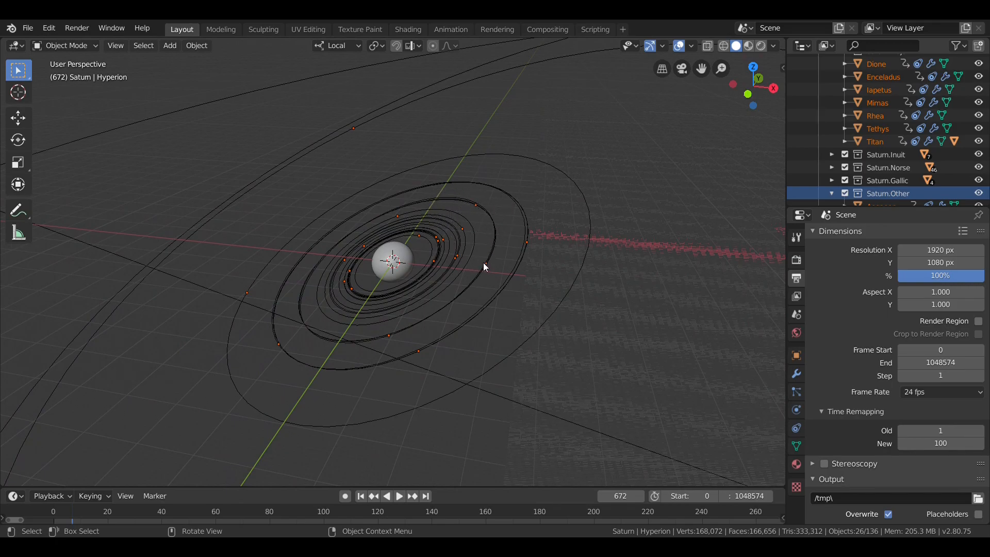
pyautogui.scroll(3)
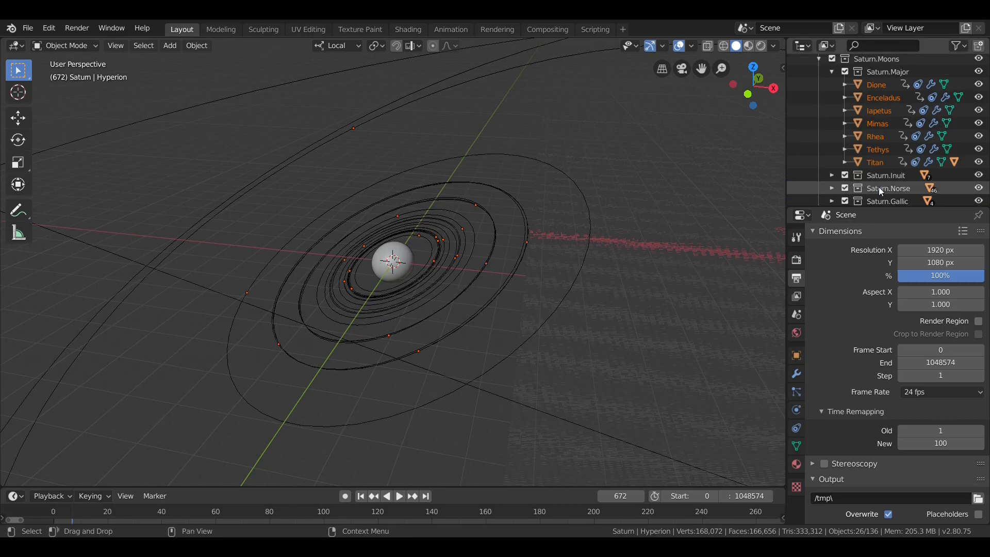
pyautogui.scroll(3)
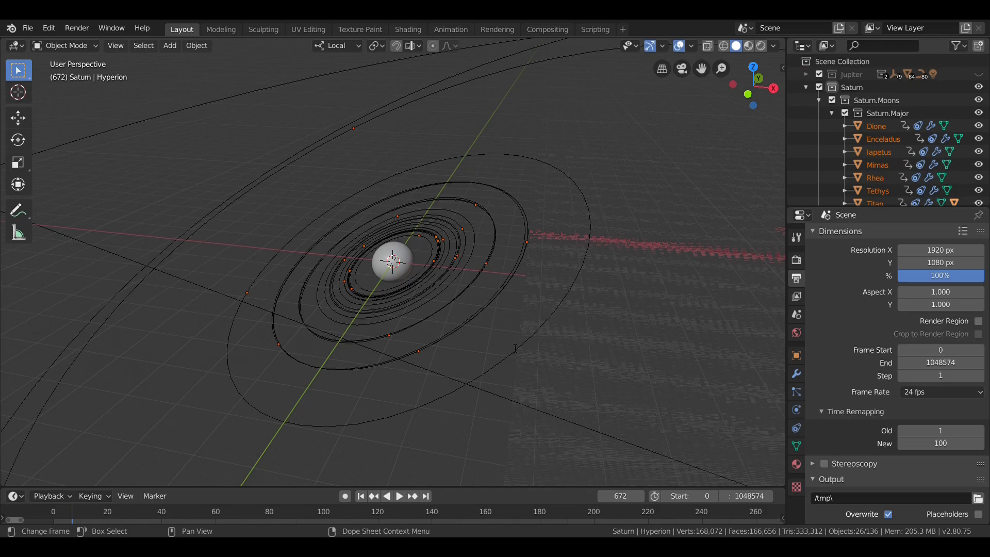
pyautogui.moveTo(607, 400)
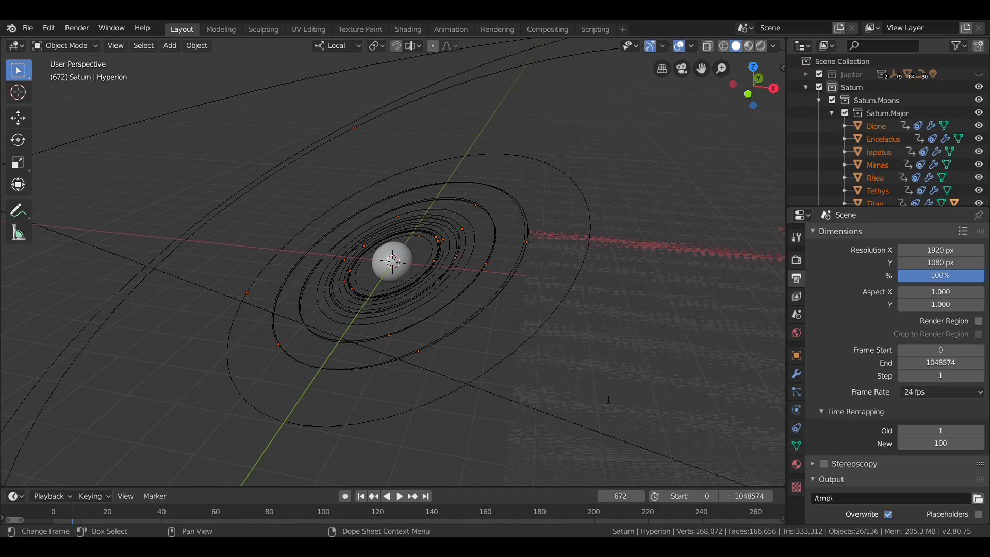
pyautogui.moveTo(599, 439)
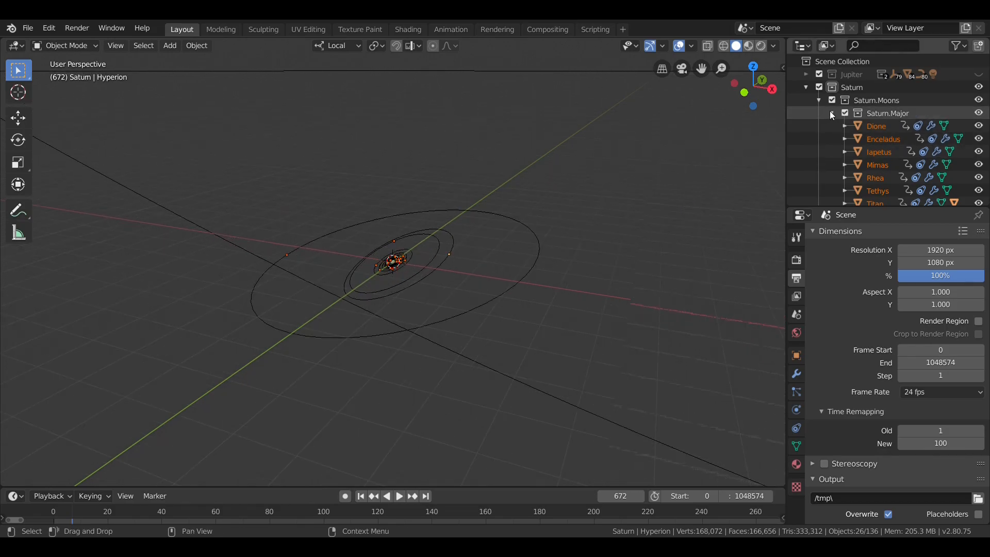
# Collapse the moon lists, show Saturn.Inuit.Orbits and hide Saturn and the major orbits
pyautogui.click(832, 113)
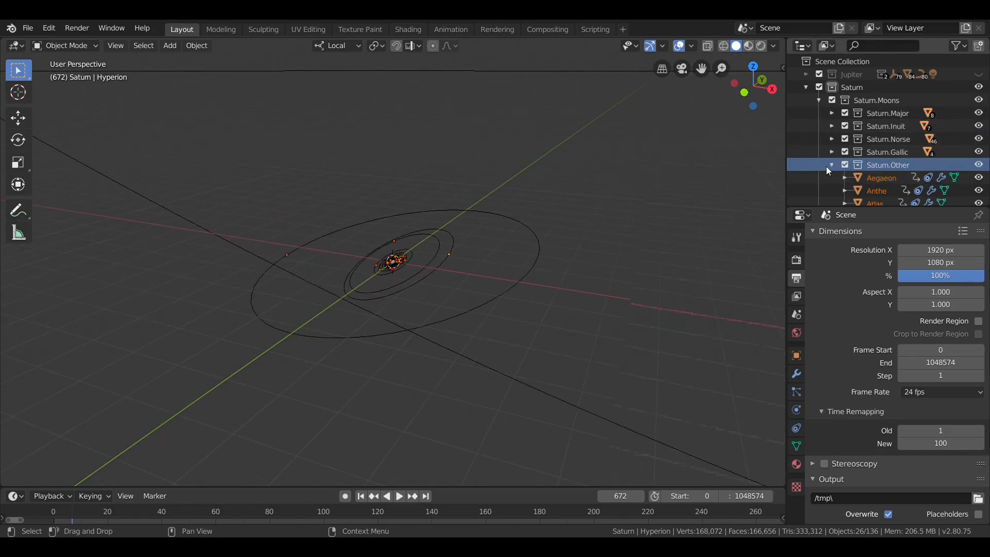
pyautogui.click(831, 165)
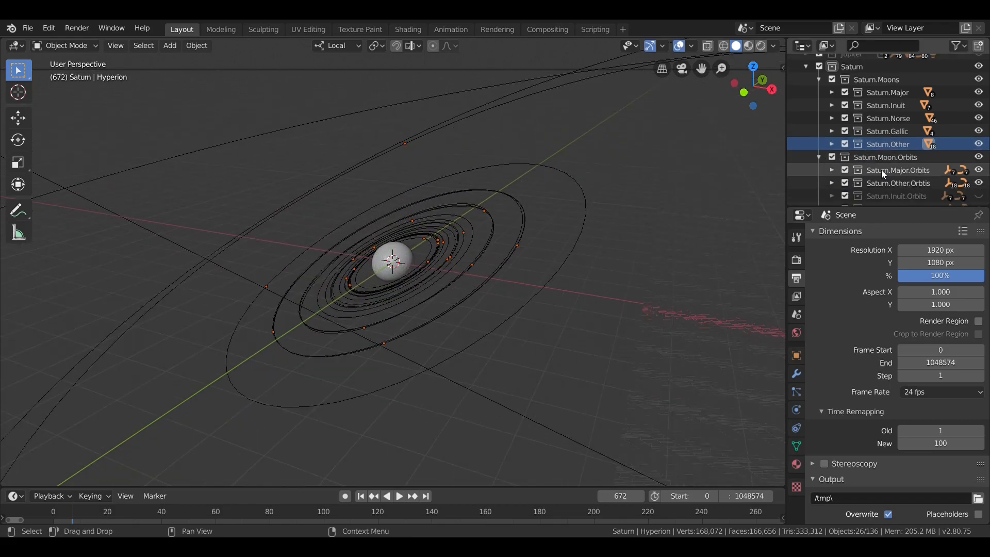
pyautogui.scroll(3)
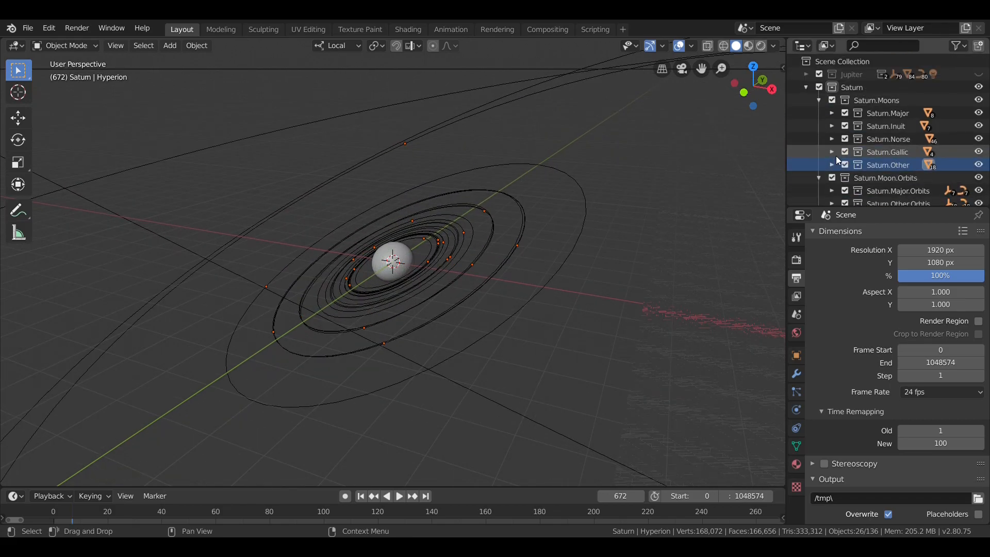
pyautogui.click(819, 100)
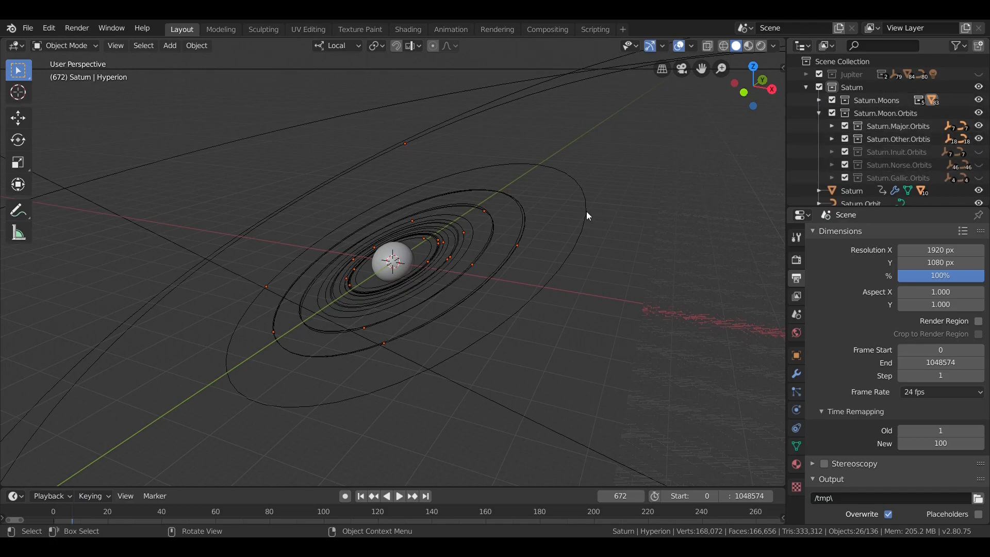
pyautogui.moveTo(455, 427)
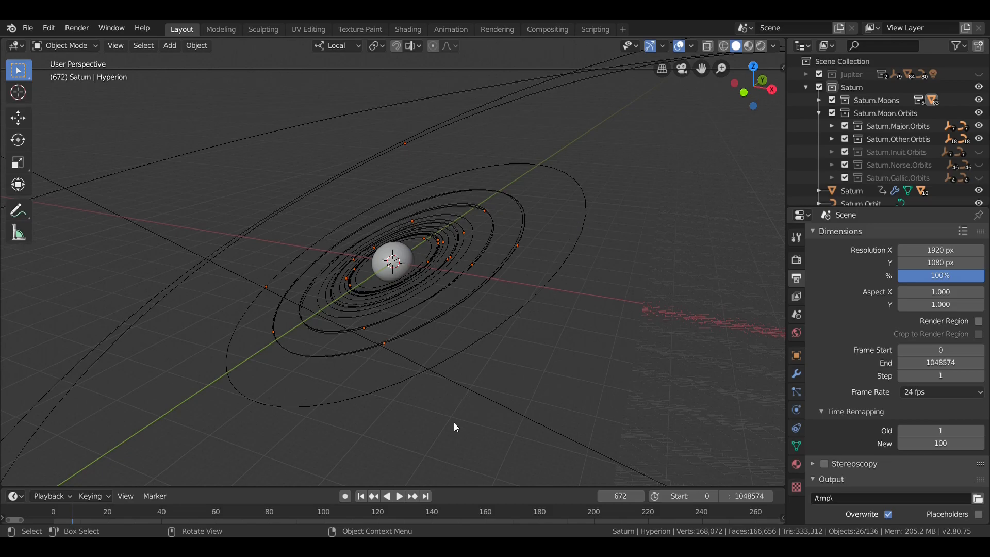
pyautogui.click(361, 495)
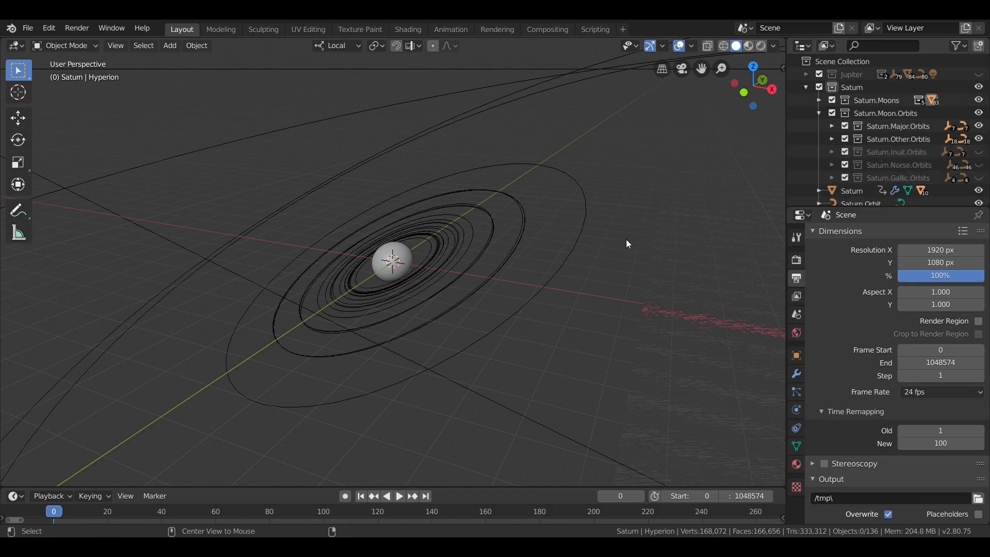
pyautogui.click(977, 152)
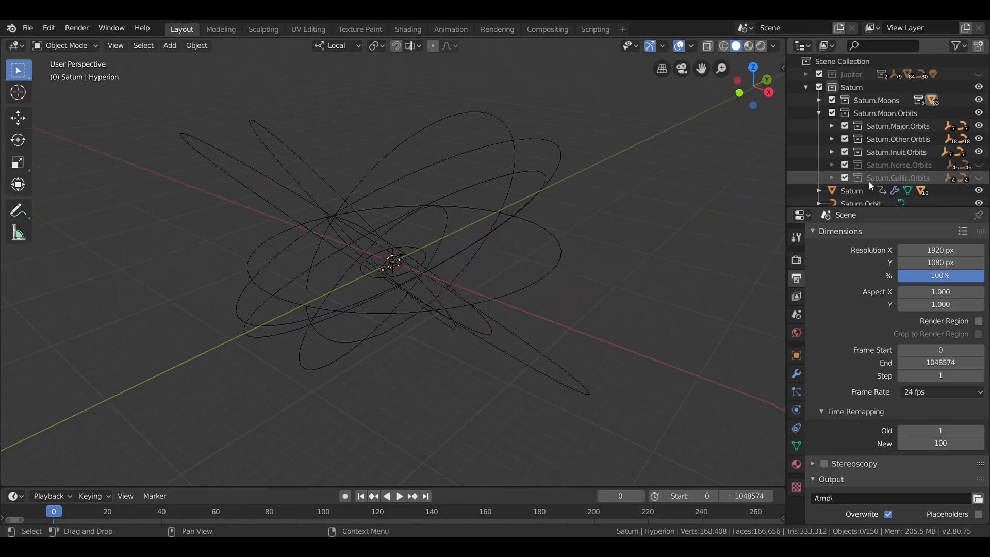
# Select the Saturn.Inuit moons, set Time Remapping Old to 100 and play their orbits
pyautogui.click(818, 99)
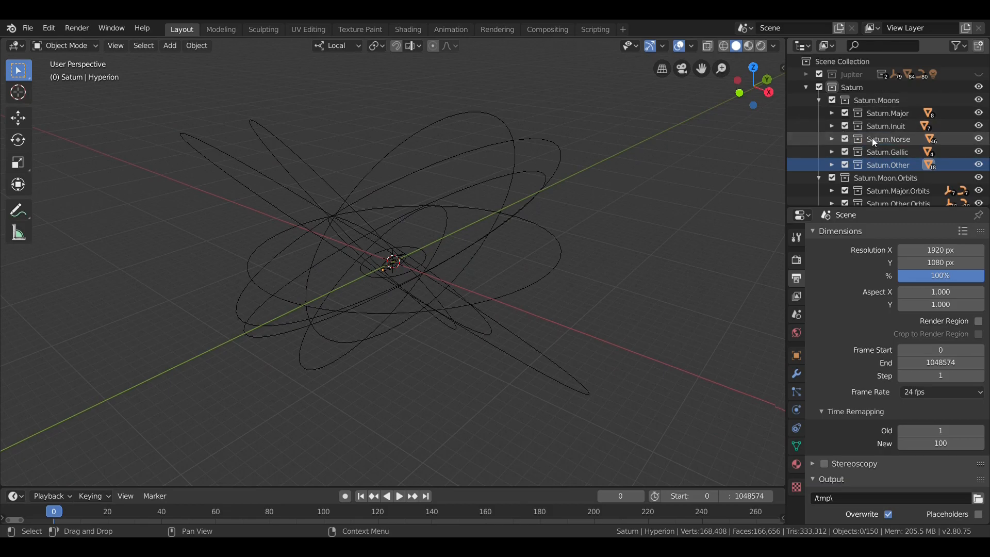
pyautogui.click(399, 495)
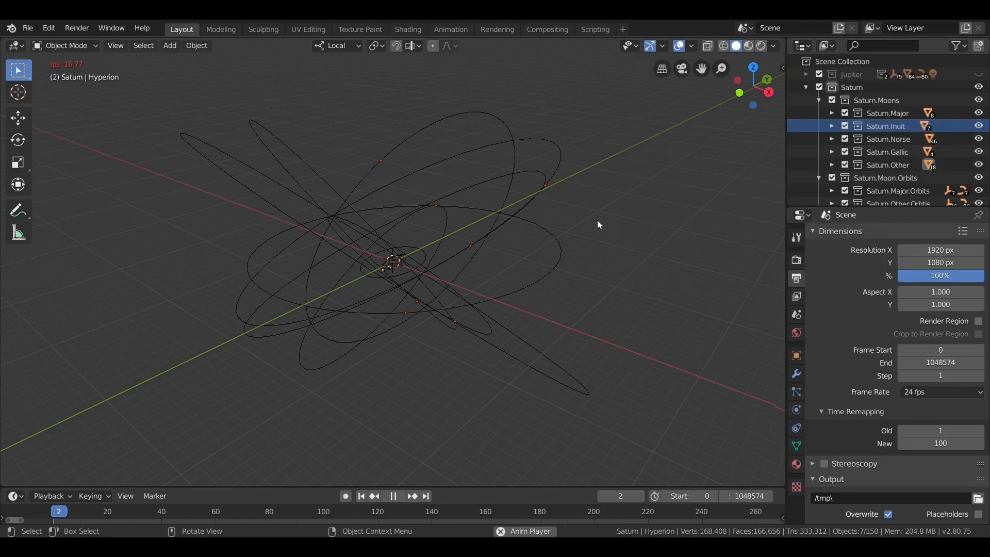
pyautogui.click(940, 430)
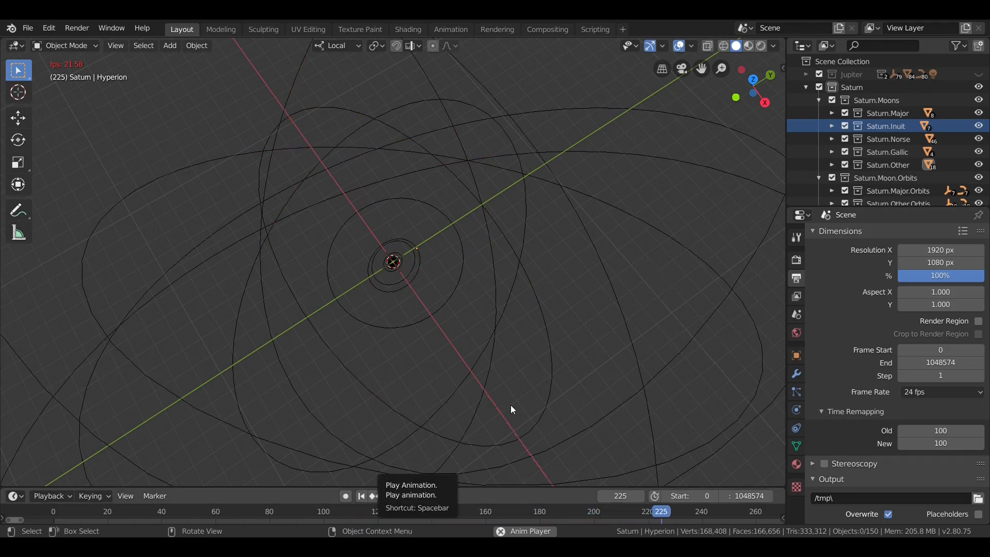
pyautogui.click(385, 495)
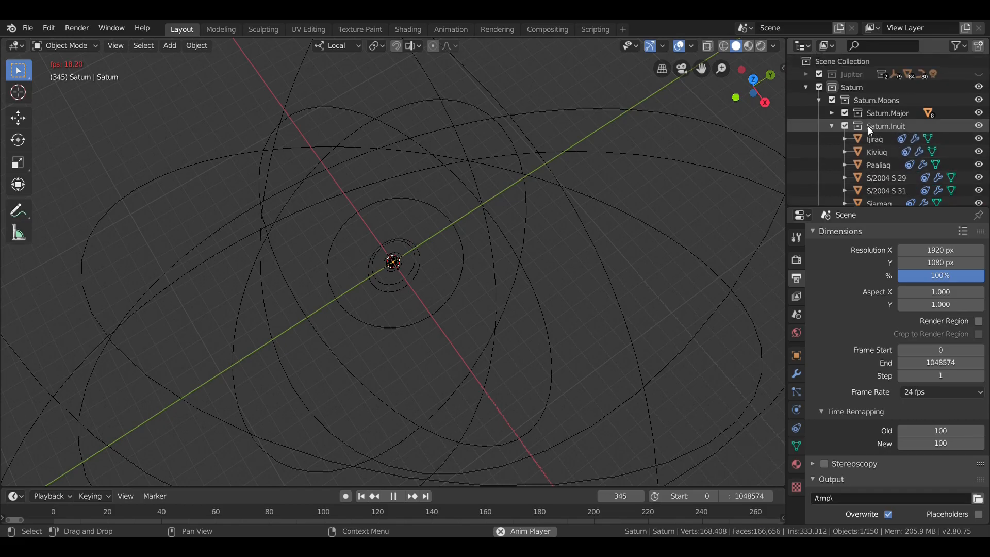
pyautogui.click(886, 126)
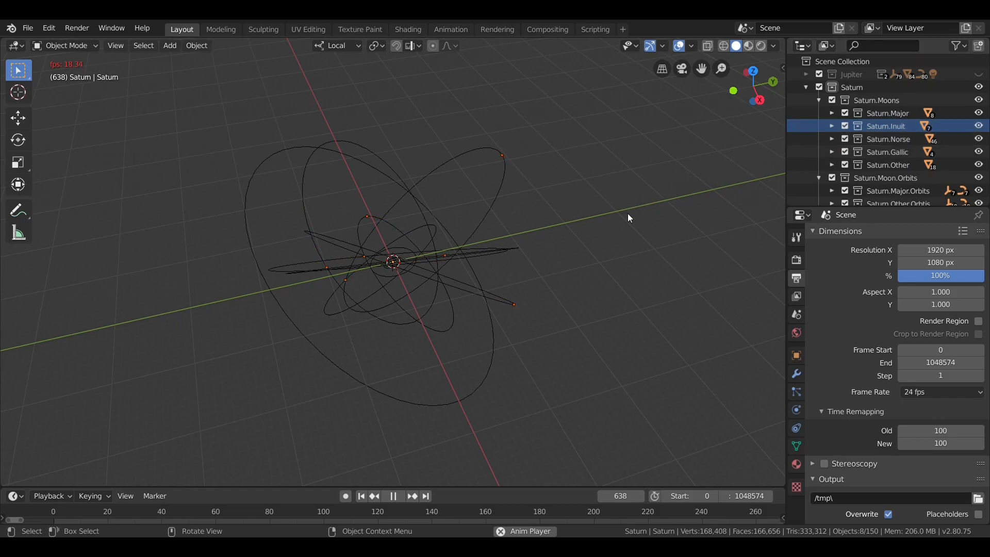
# Select all Saturn.Norse moons, show their orbits and select Phoebe during playback
pyautogui.rightClick(888, 138)
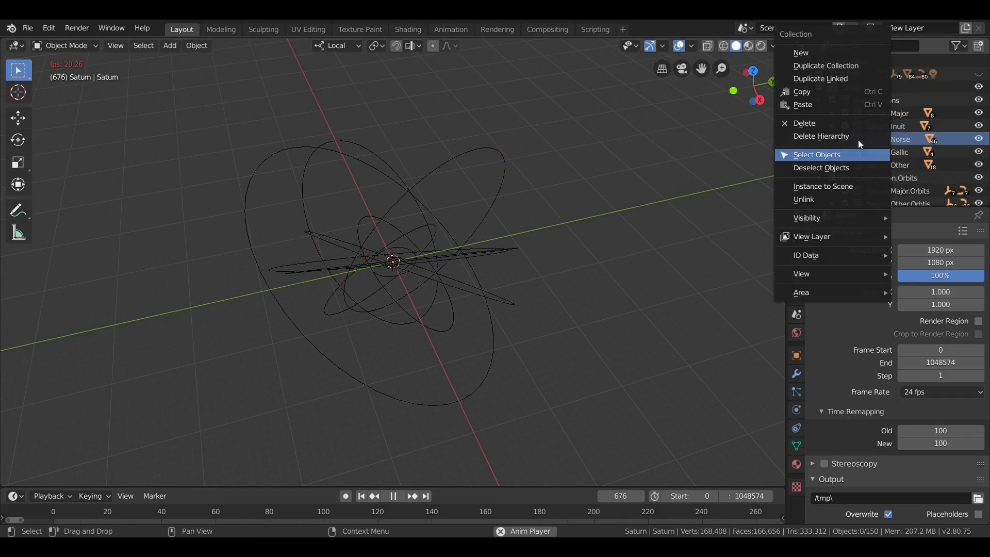
pyautogui.click(816, 155)
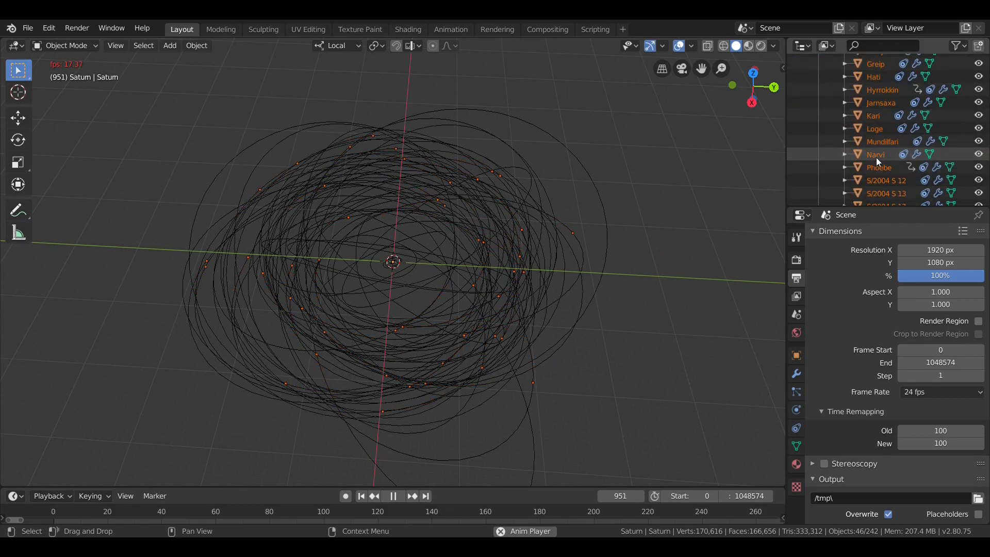
pyautogui.click(878, 167)
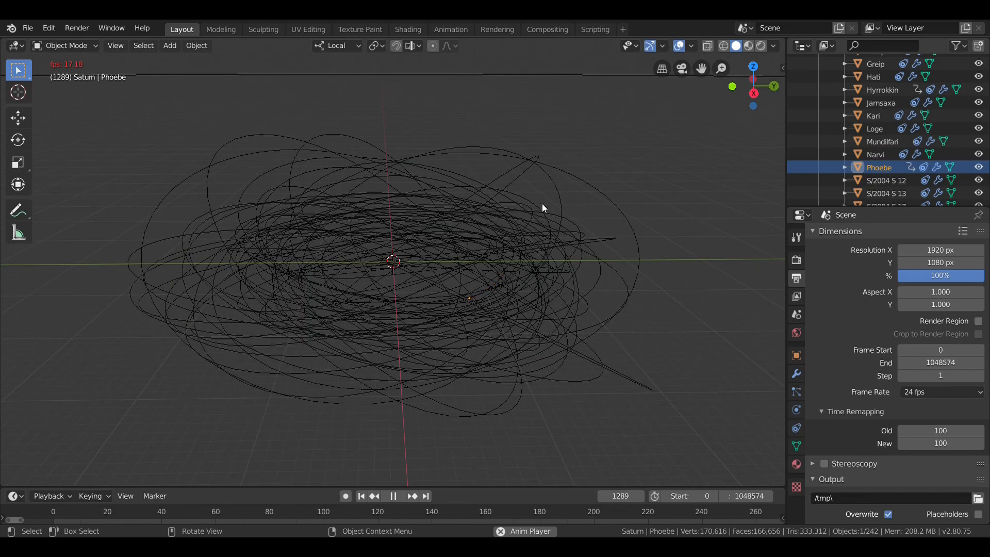
pyautogui.moveTo(390, 476)
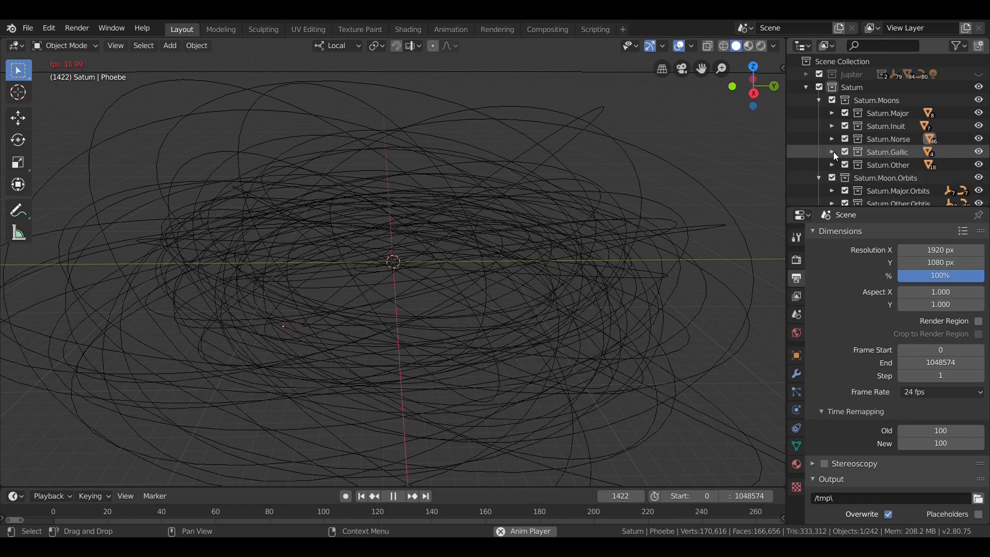
# Show Saturn.Gallic orbits, select its moons, unhide Saturn and set remapping New to 25
pyautogui.click(832, 151)
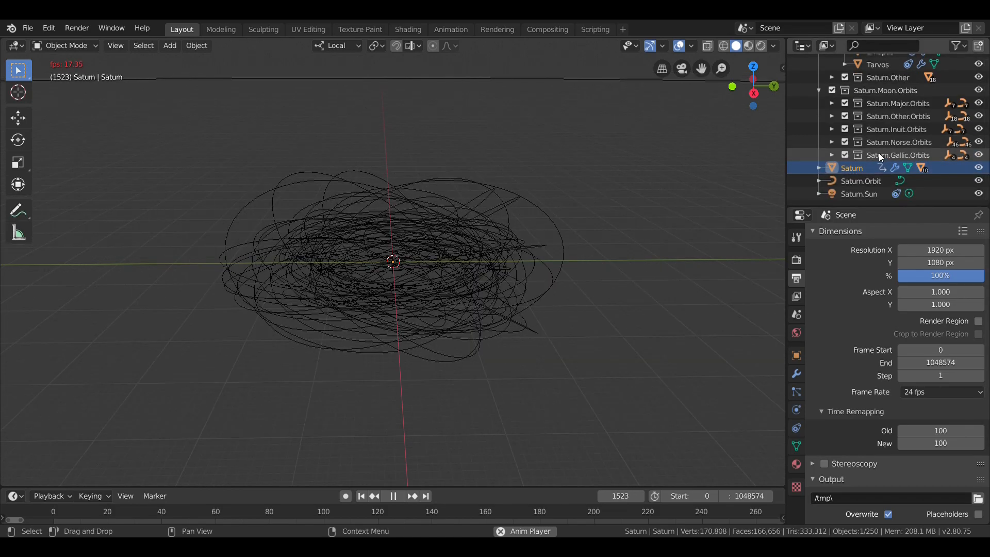
pyautogui.click(832, 136)
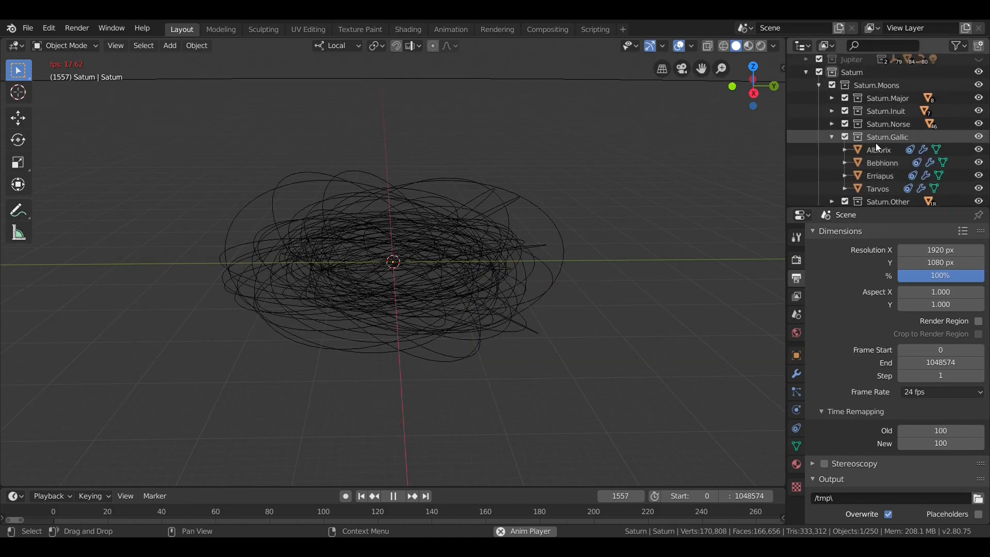
pyautogui.click(886, 136)
pyautogui.write('25')
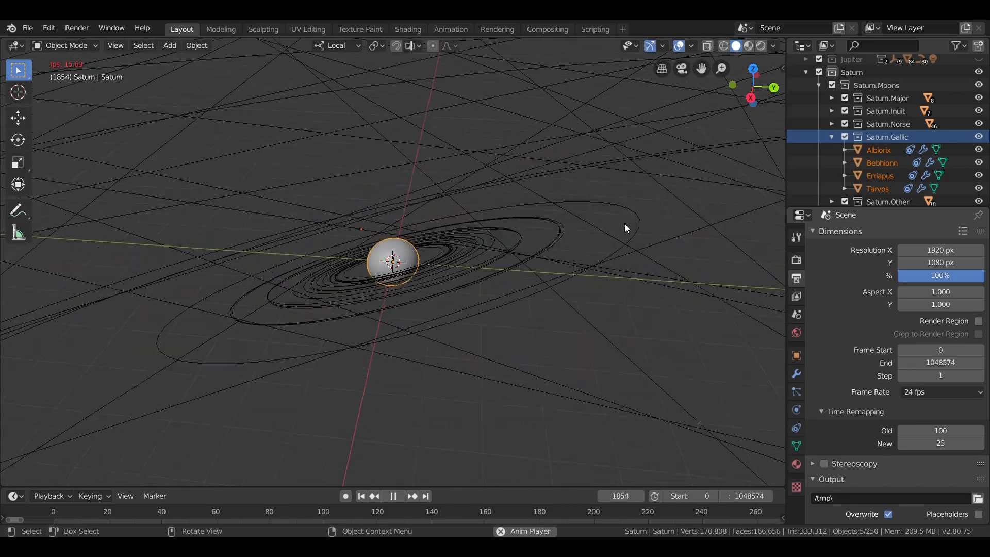
pyautogui.click(832, 136)
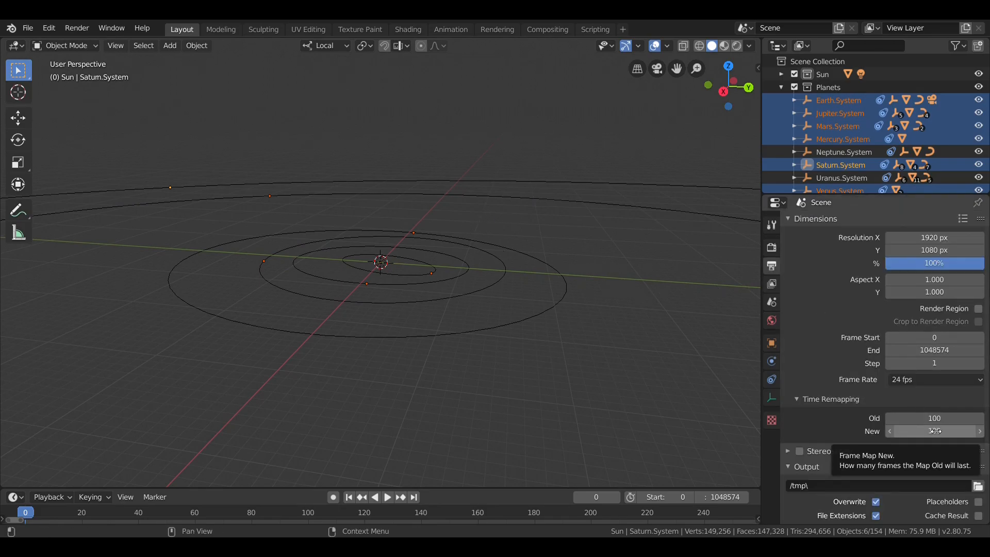
# Set Time Remapping New to 15, play the planets' orbits, then stop at frame 0
pyautogui.click(387, 497)
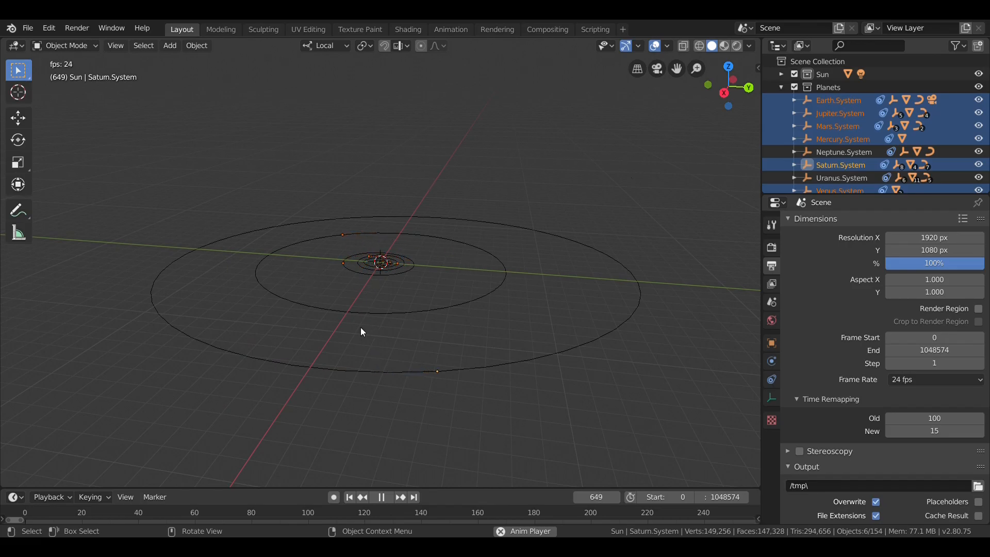
pyautogui.moveTo(577, 259)
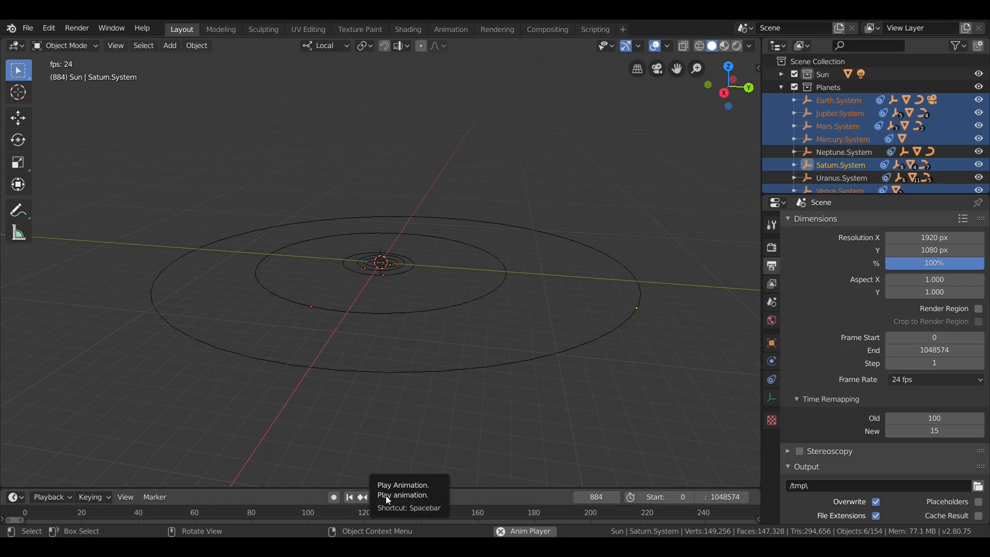
pyautogui.click(348, 497)
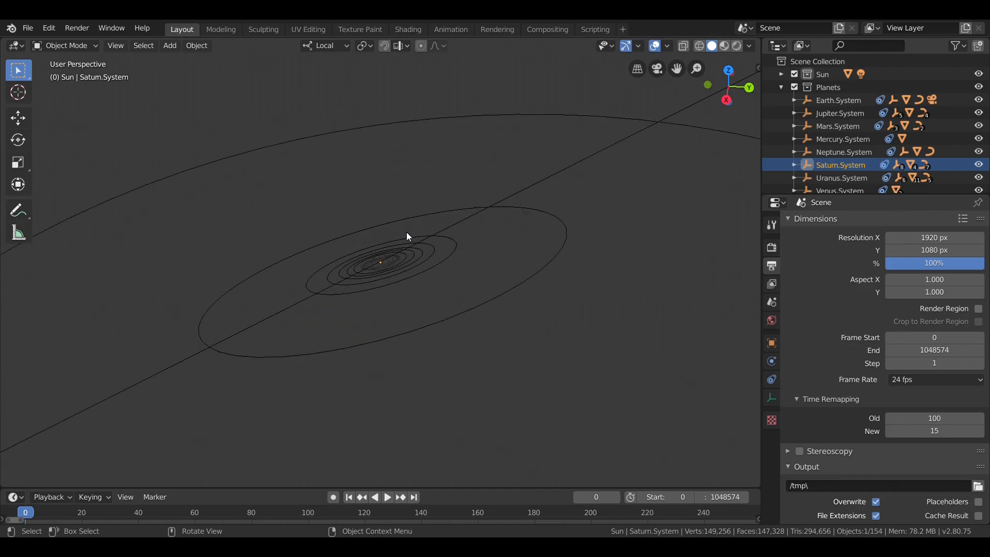
# Look through Earth.System's Camera in Rendered shading and view its Track To constraint
pyautogui.scroll(-3)
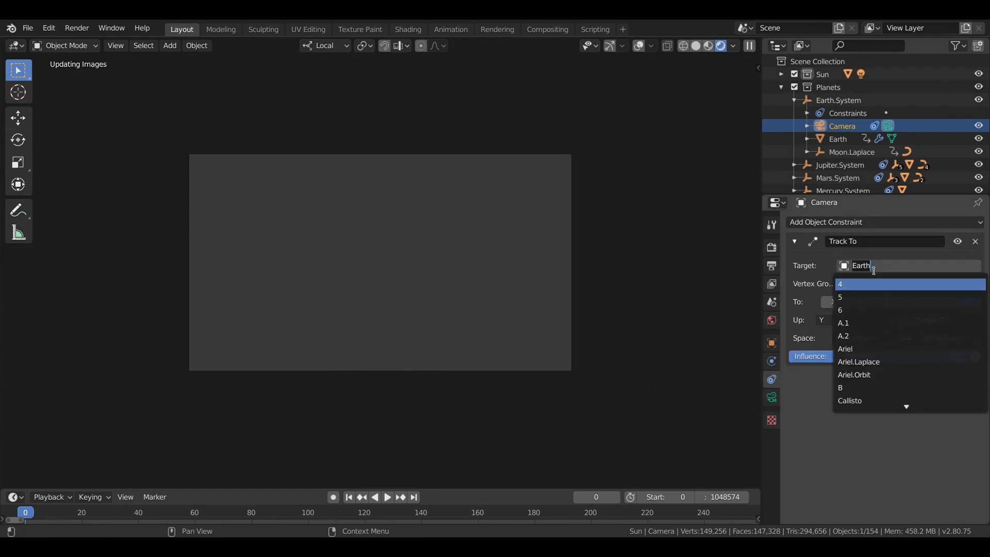
# Render ringed Saturn against black space through Earth's camera with Cycles
pyautogui.click(858, 265)
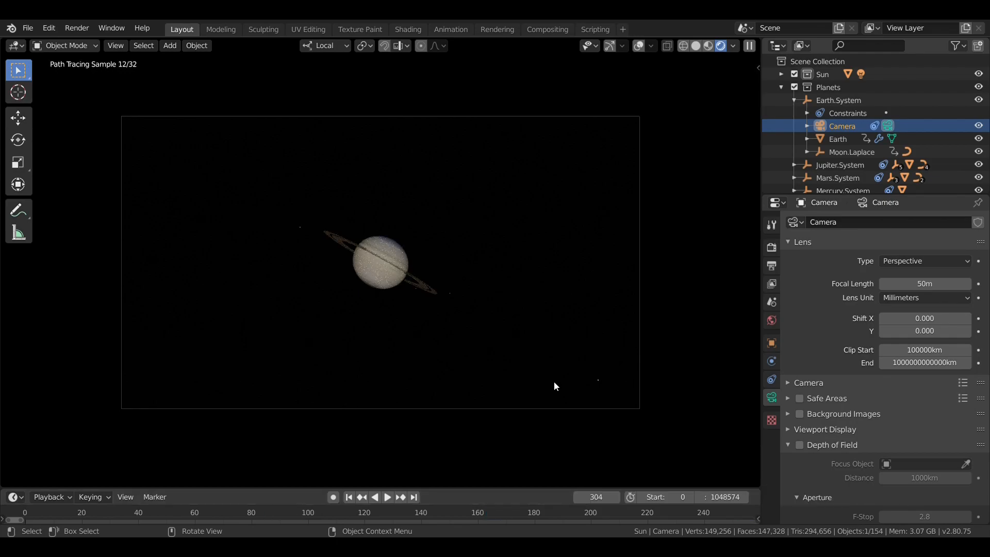
pyautogui.click(613, 497)
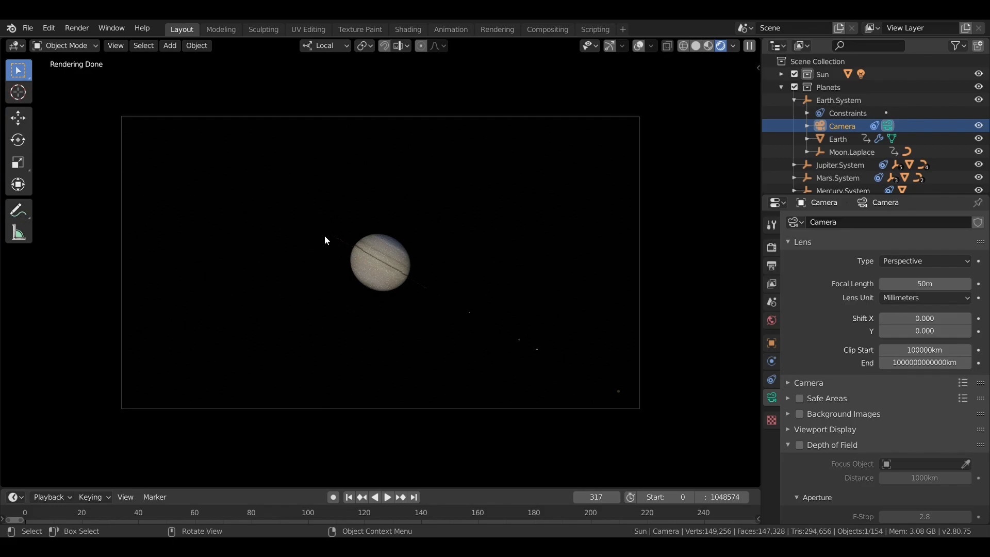
pyautogui.moveTo(366, 264)
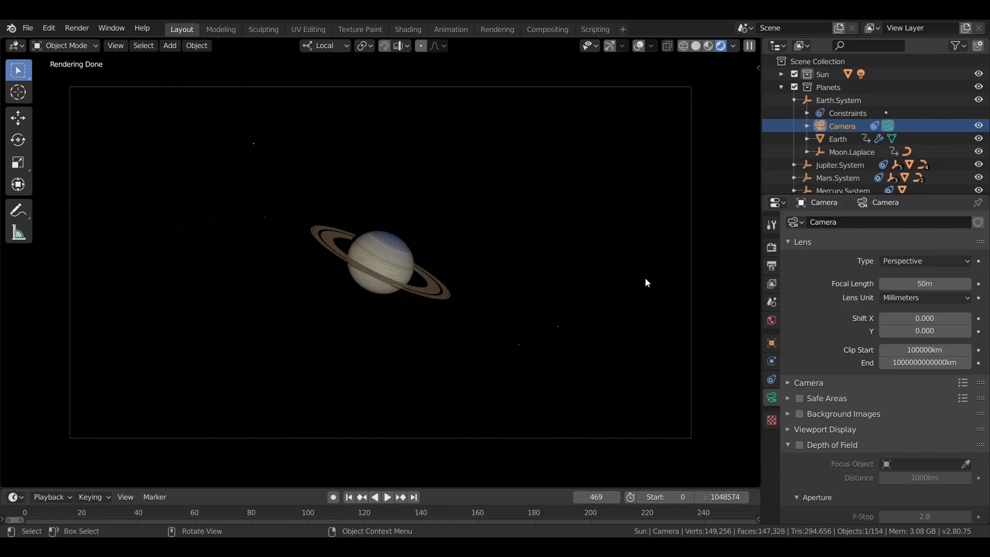
pyautogui.moveTo(627, 272)
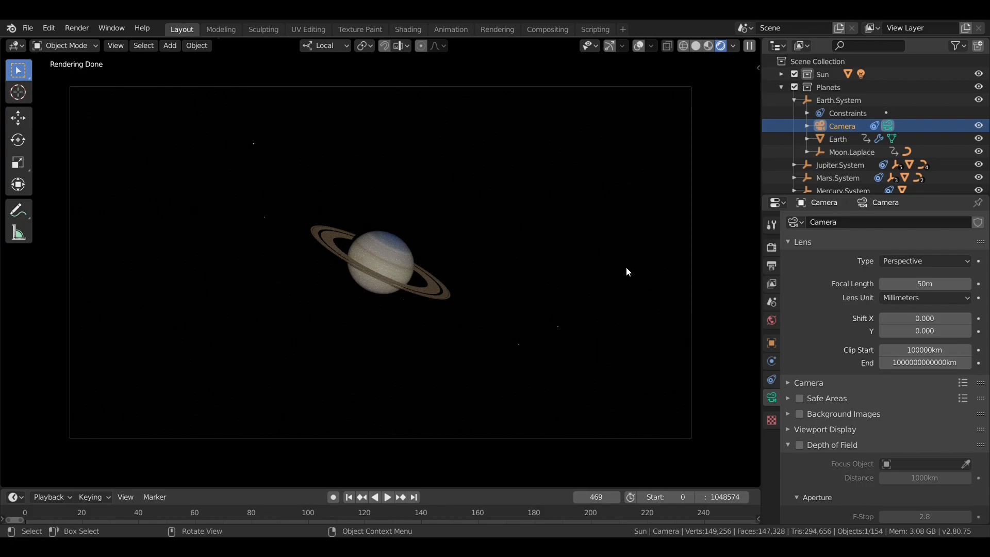